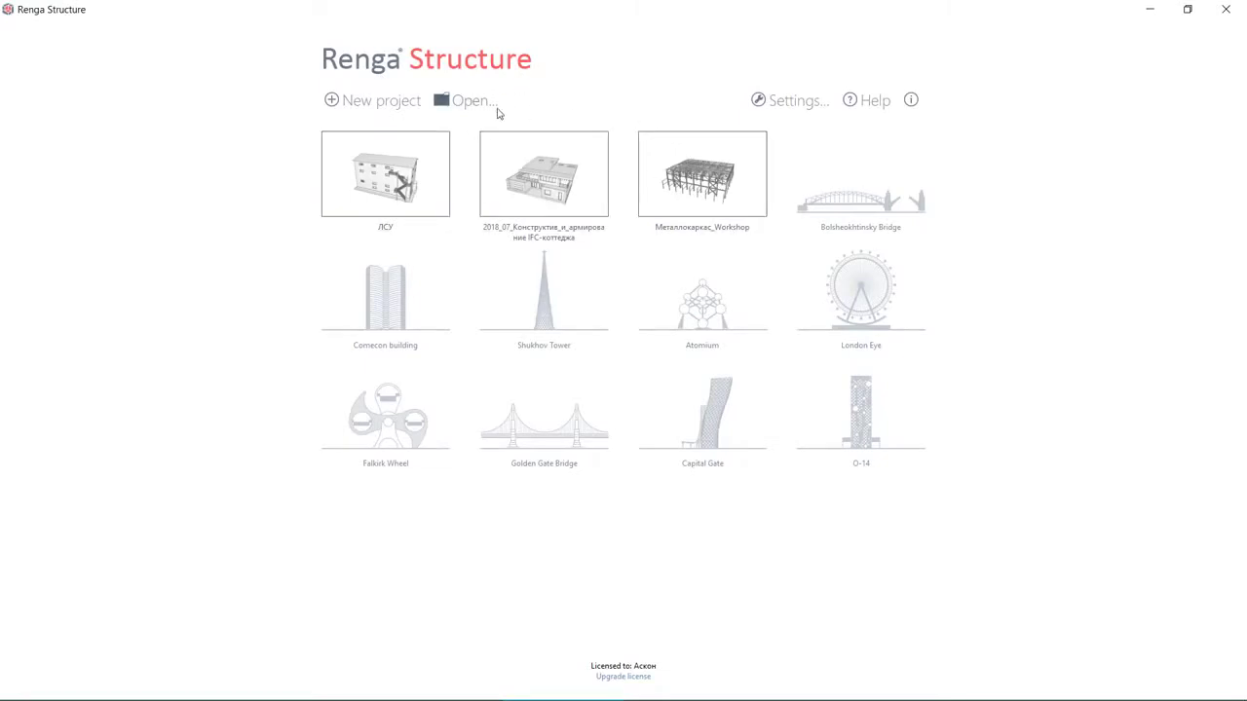
- Create a new project and model the walls, columns, footings, beams and slab
click(372, 101)
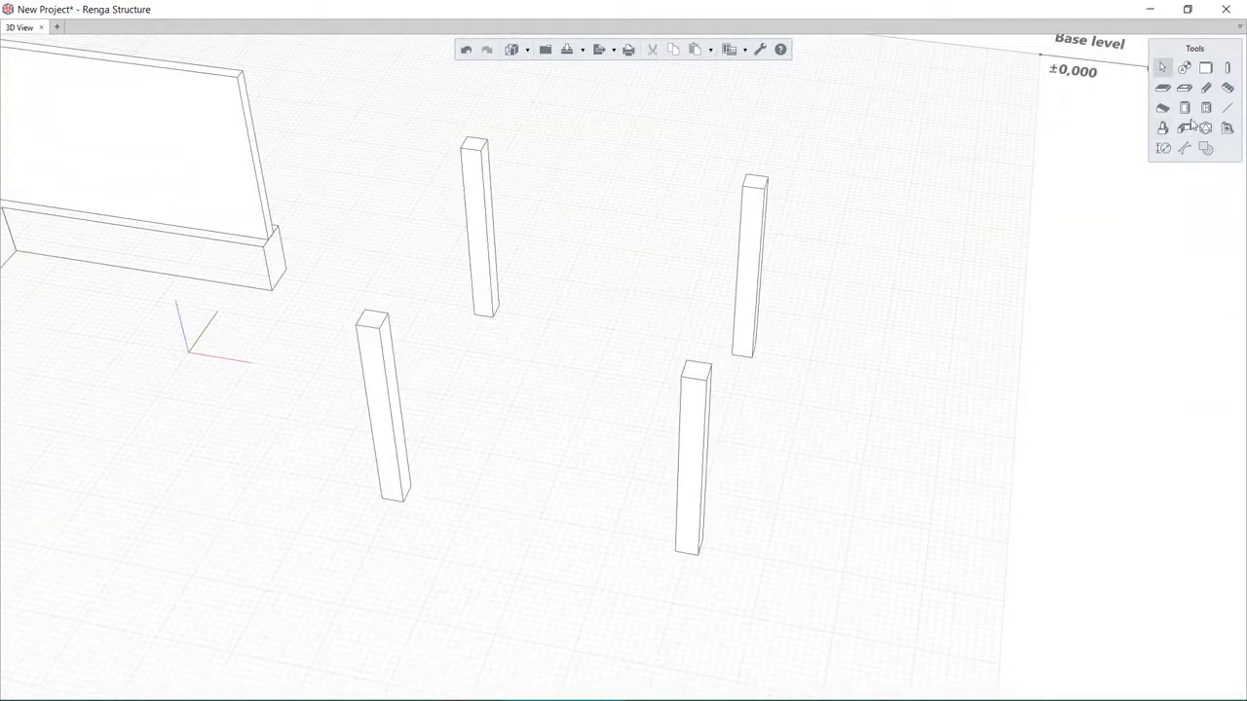
click(1162, 88)
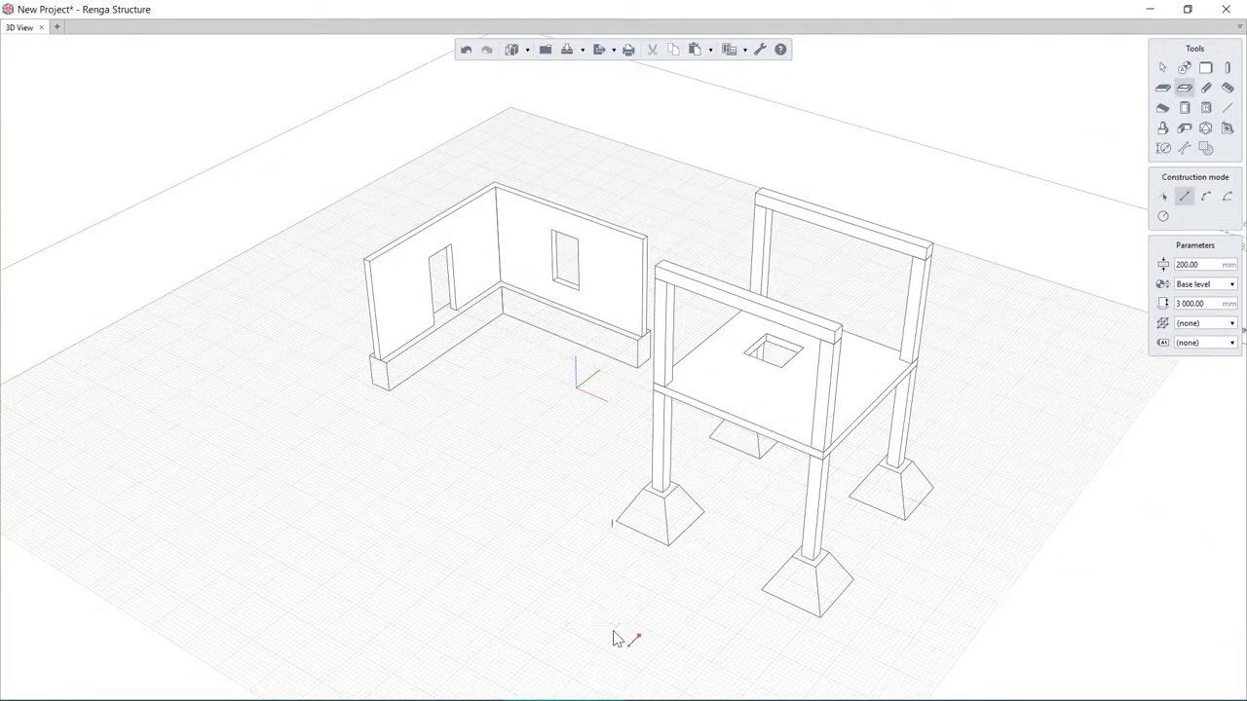
- Stop drawing and switch the model's visual style to Wireframe
click(513, 50)
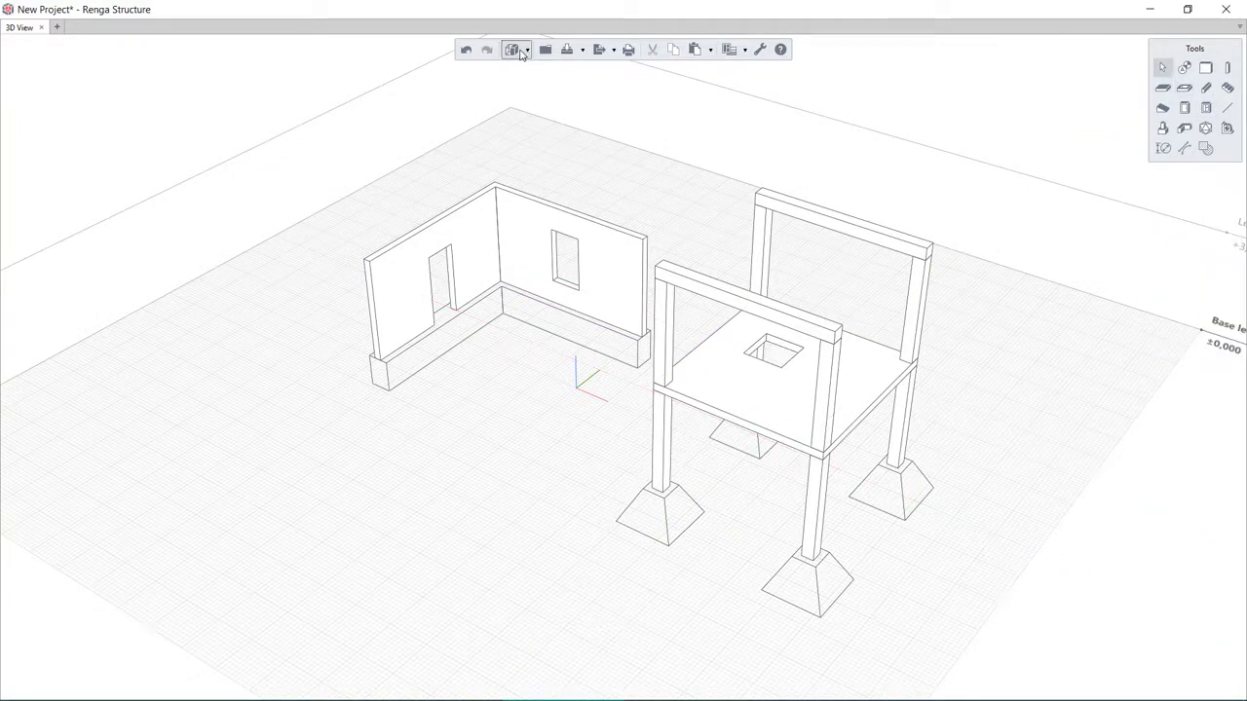
click(511, 50)
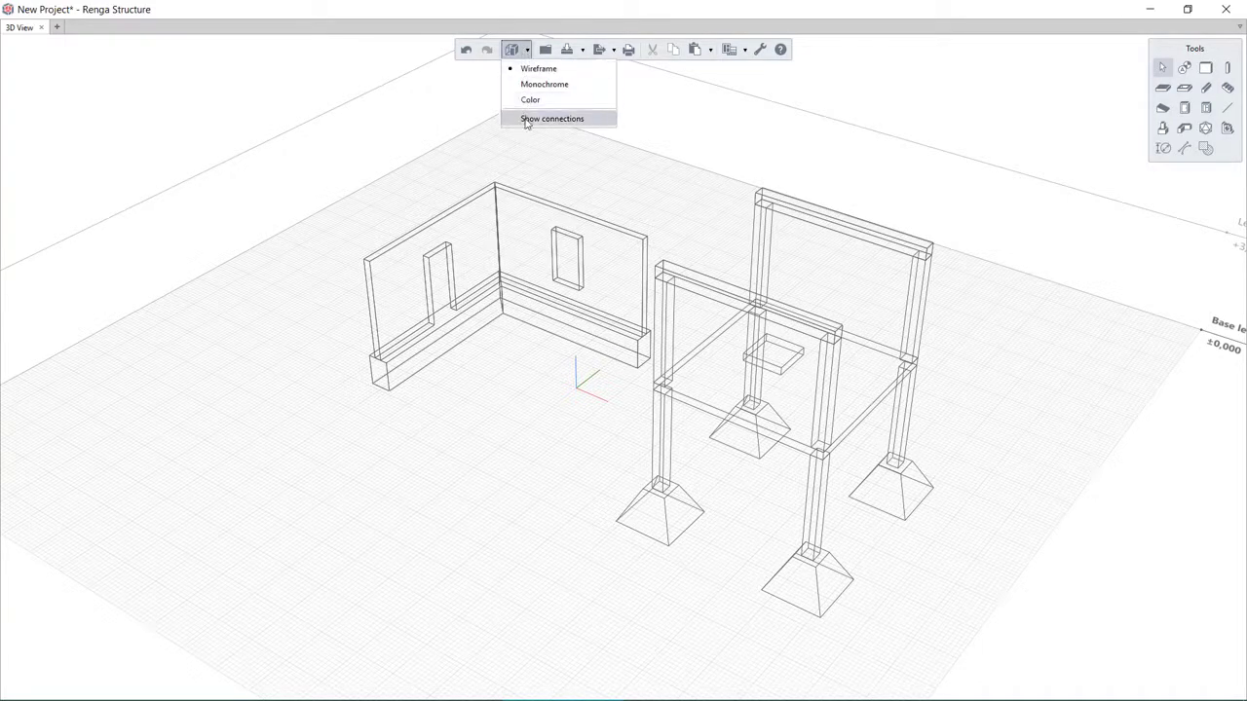
click(551, 118)
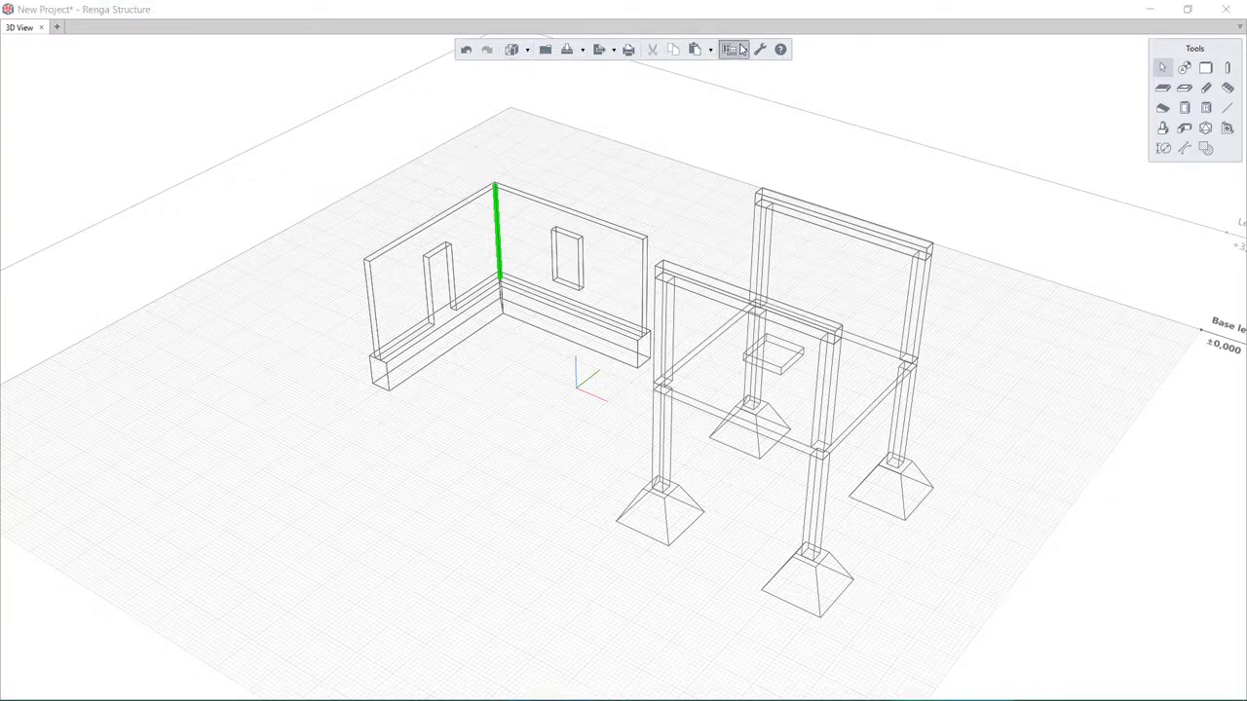
- Add a reinforcement unit with diameter 25, grade A-III and steel material
click(730, 50)
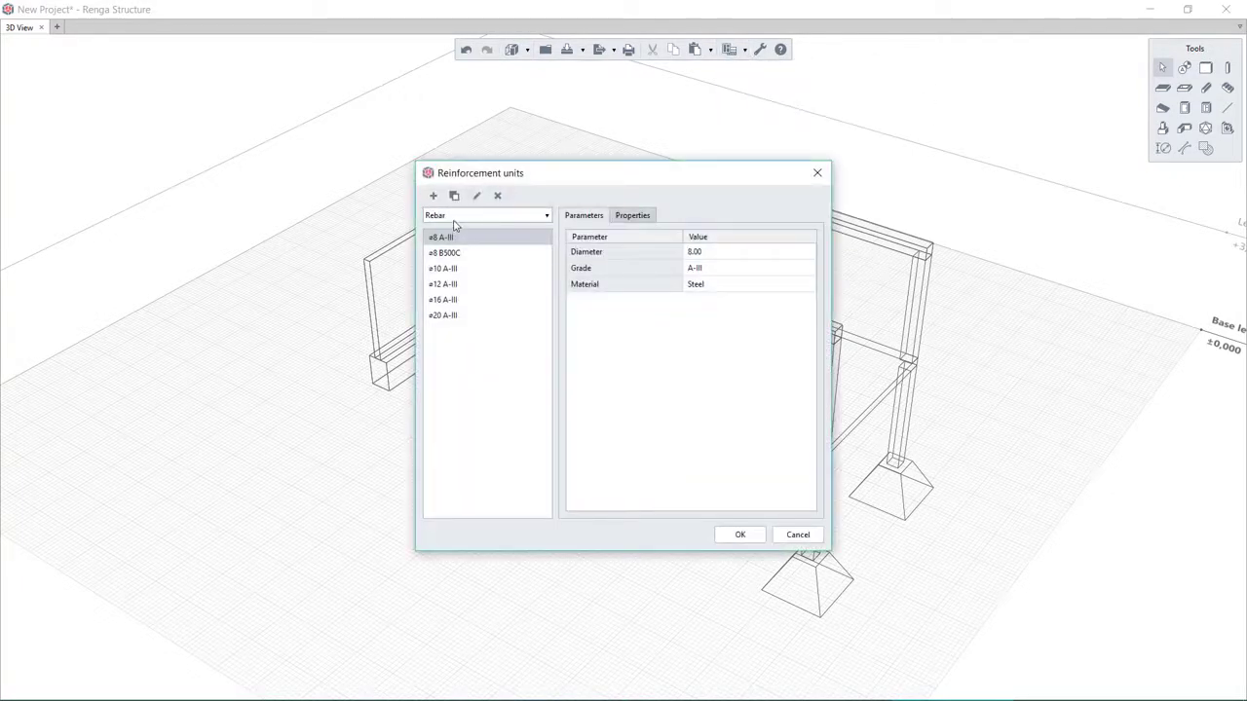
click(432, 196)
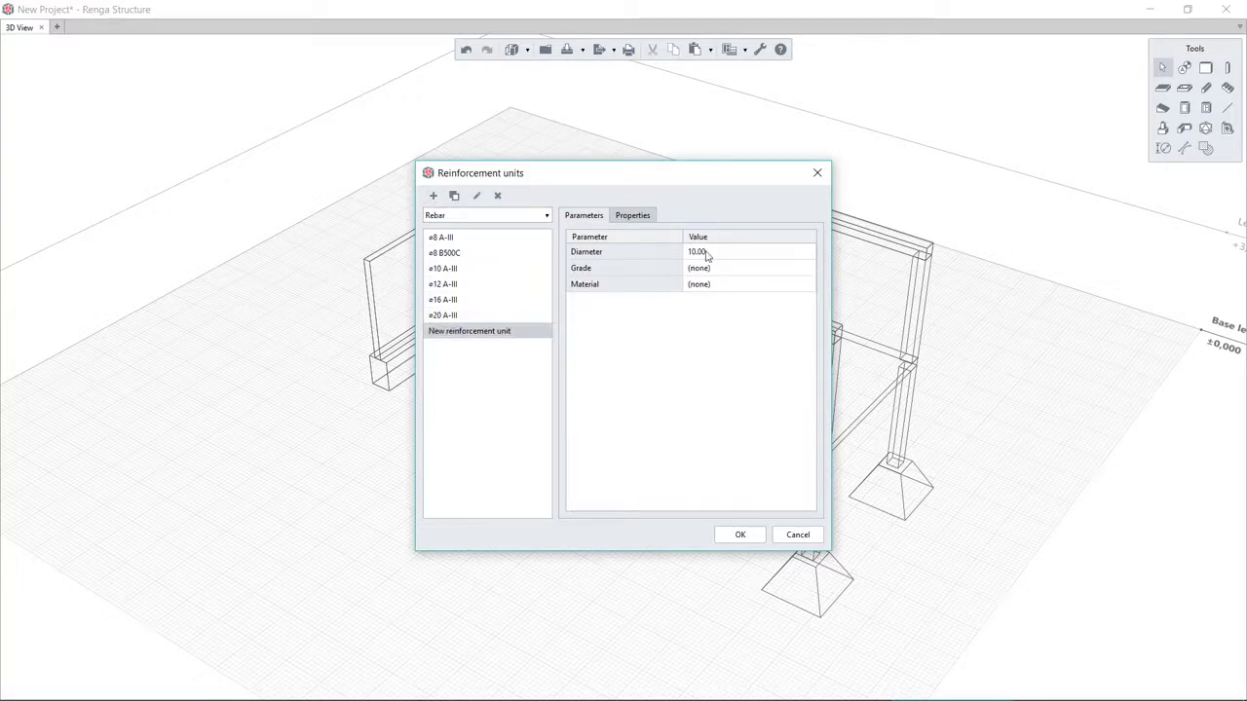
click(807, 268)
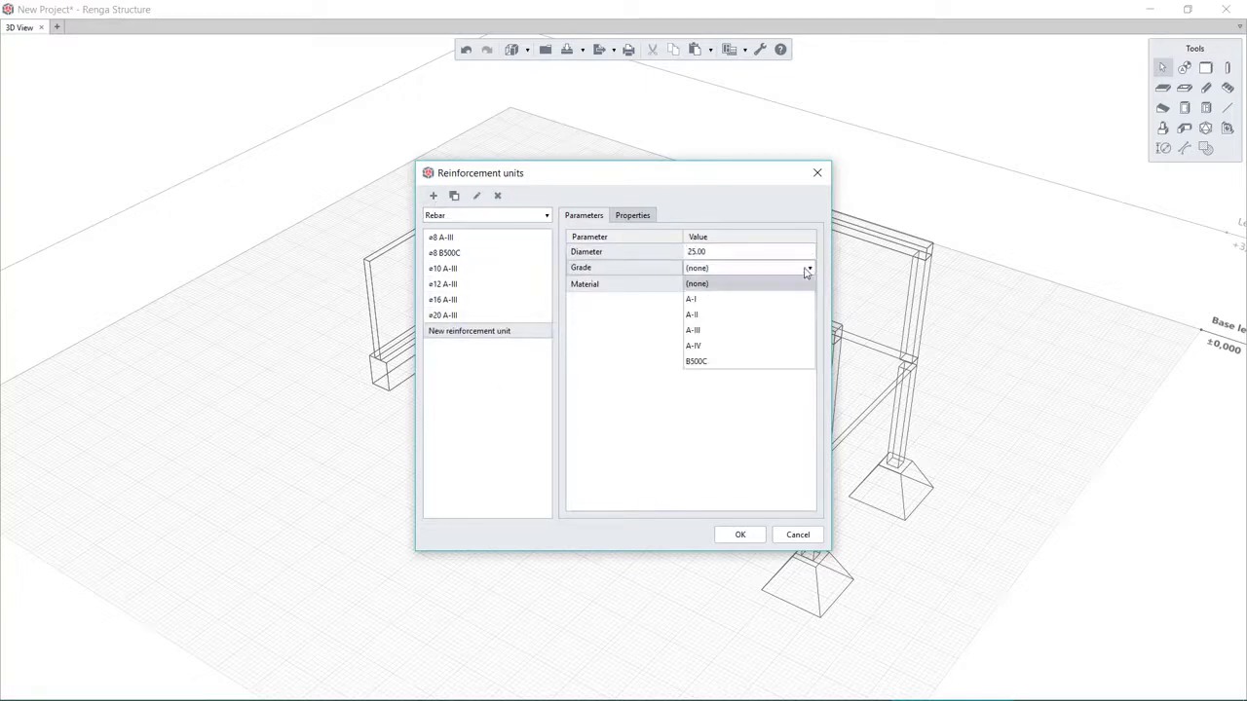
click(692, 330)
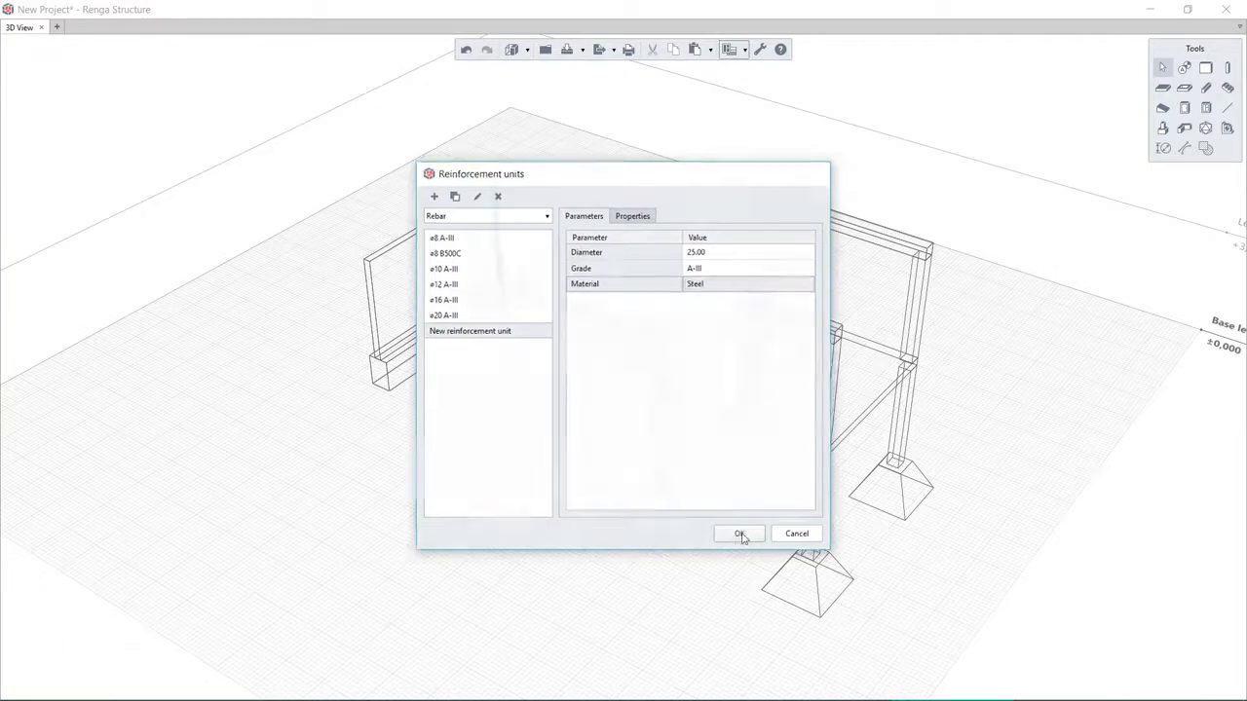
click(738, 534)
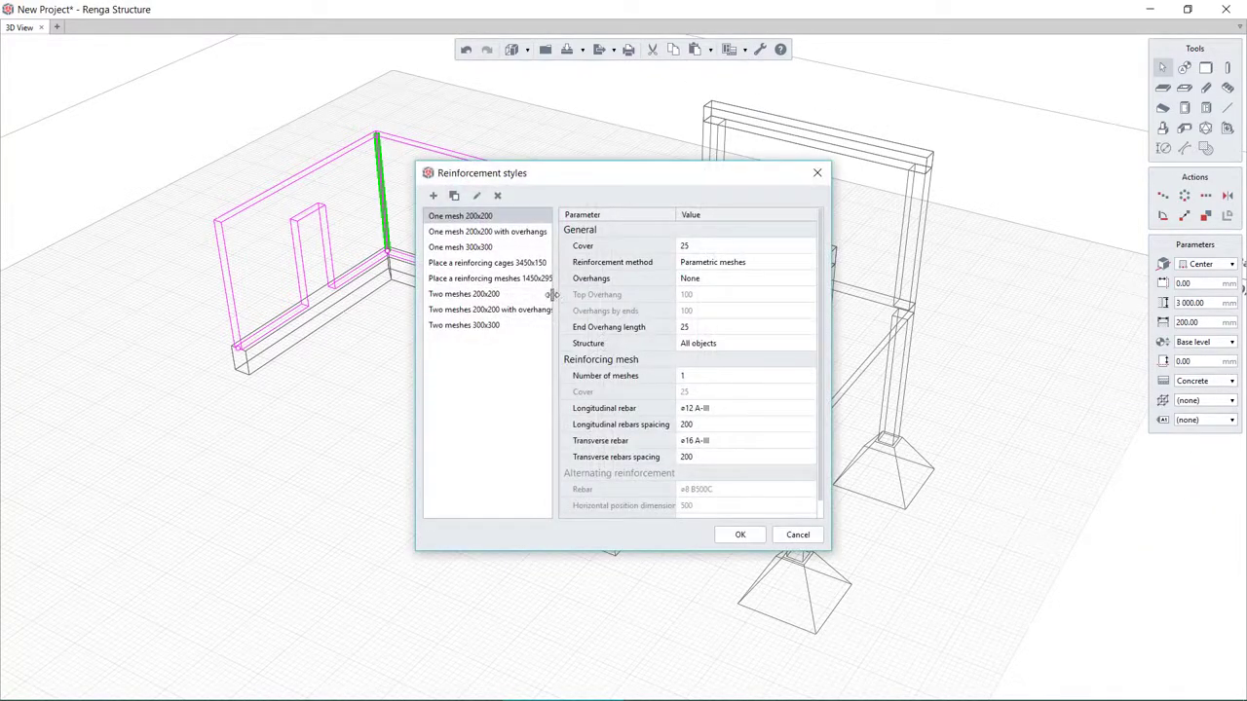
- Apply Two meshes 200x200 to the walls and tied 3x3 cages to the columns, upper ones without top overhang
click(464, 294)
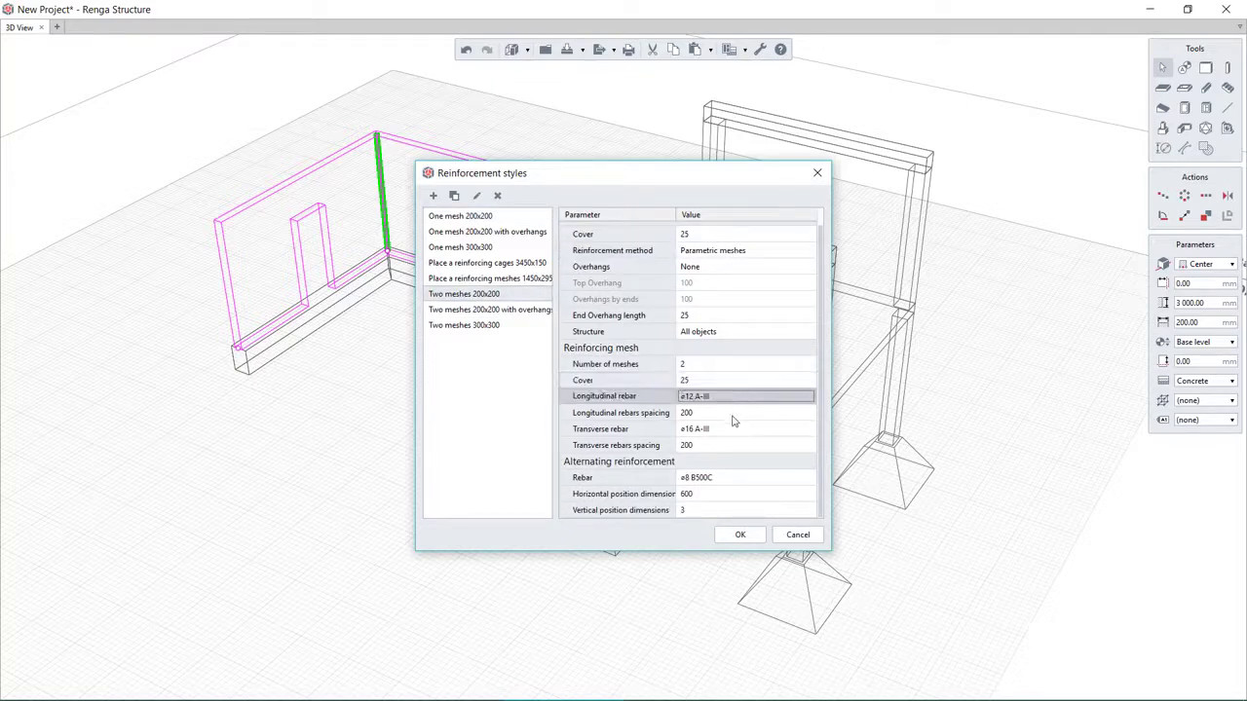
click(739, 534)
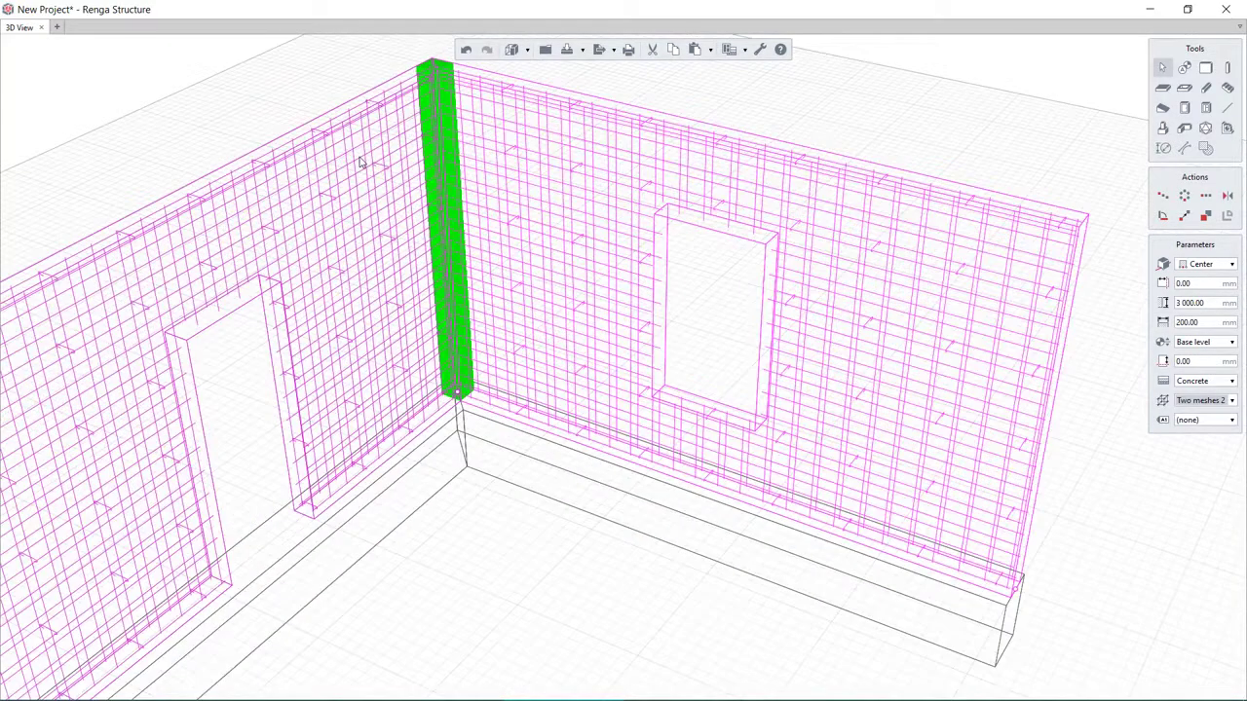
right_click(614, 478)
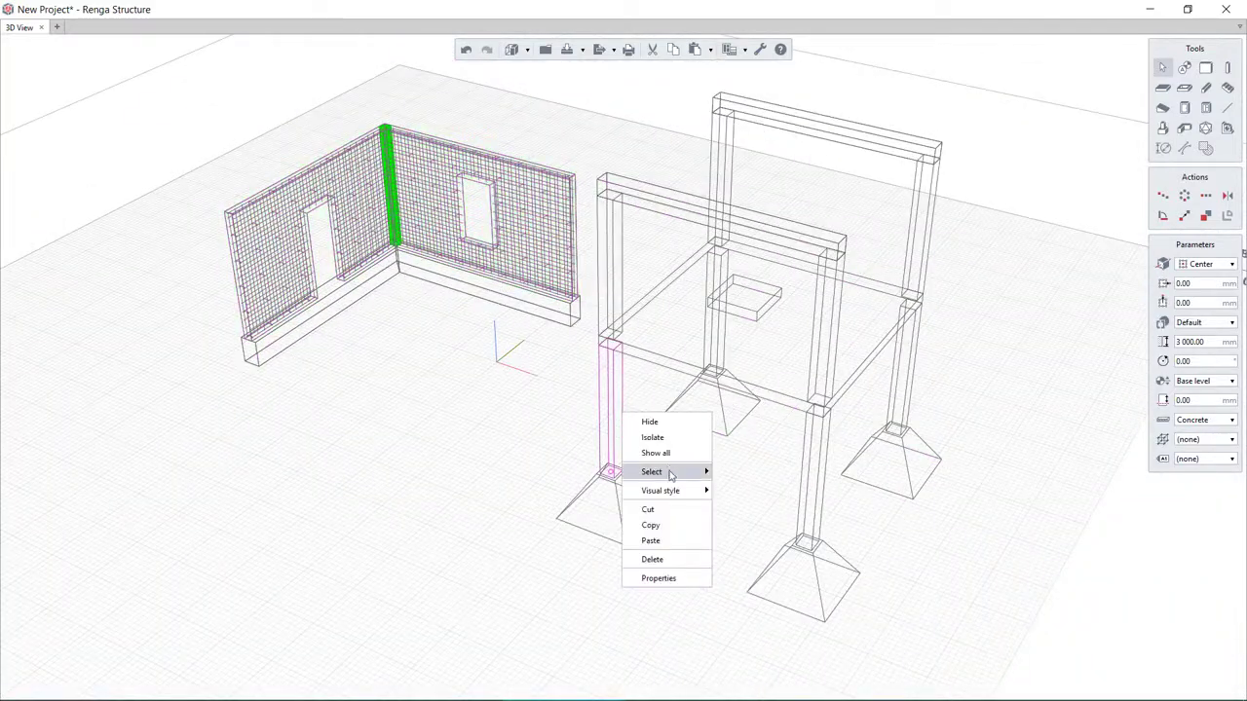
click(659, 578)
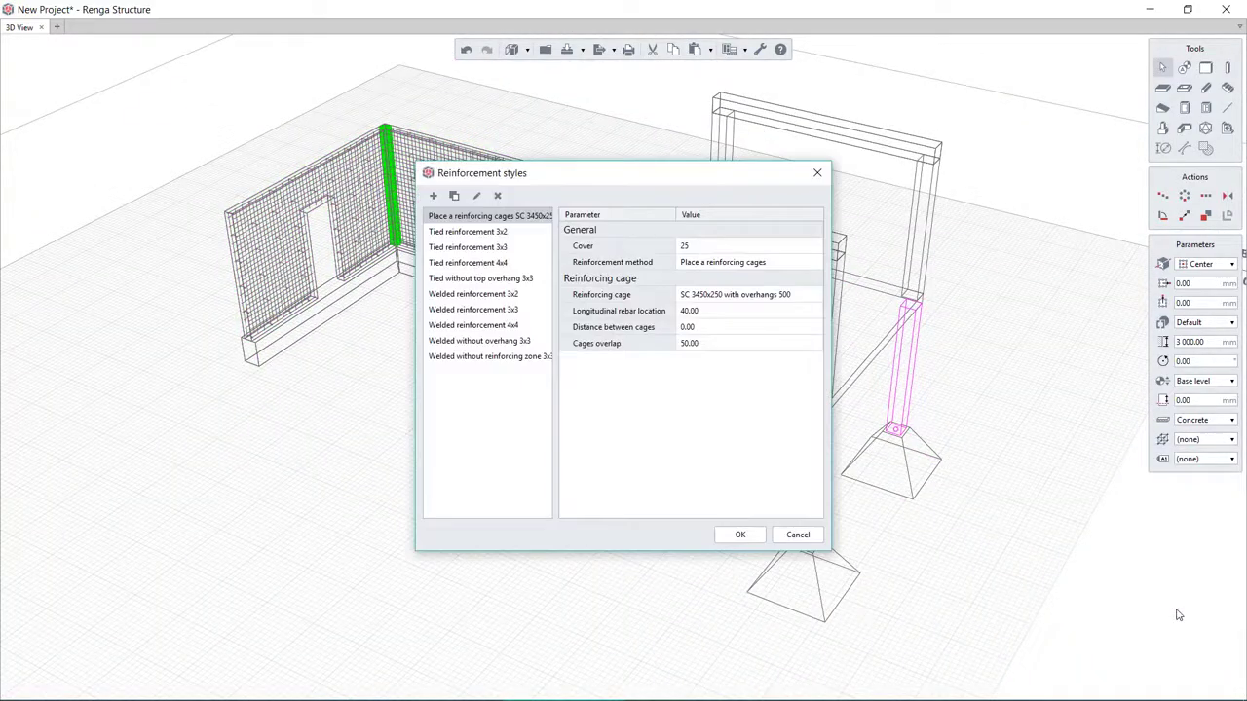
click(467, 247)
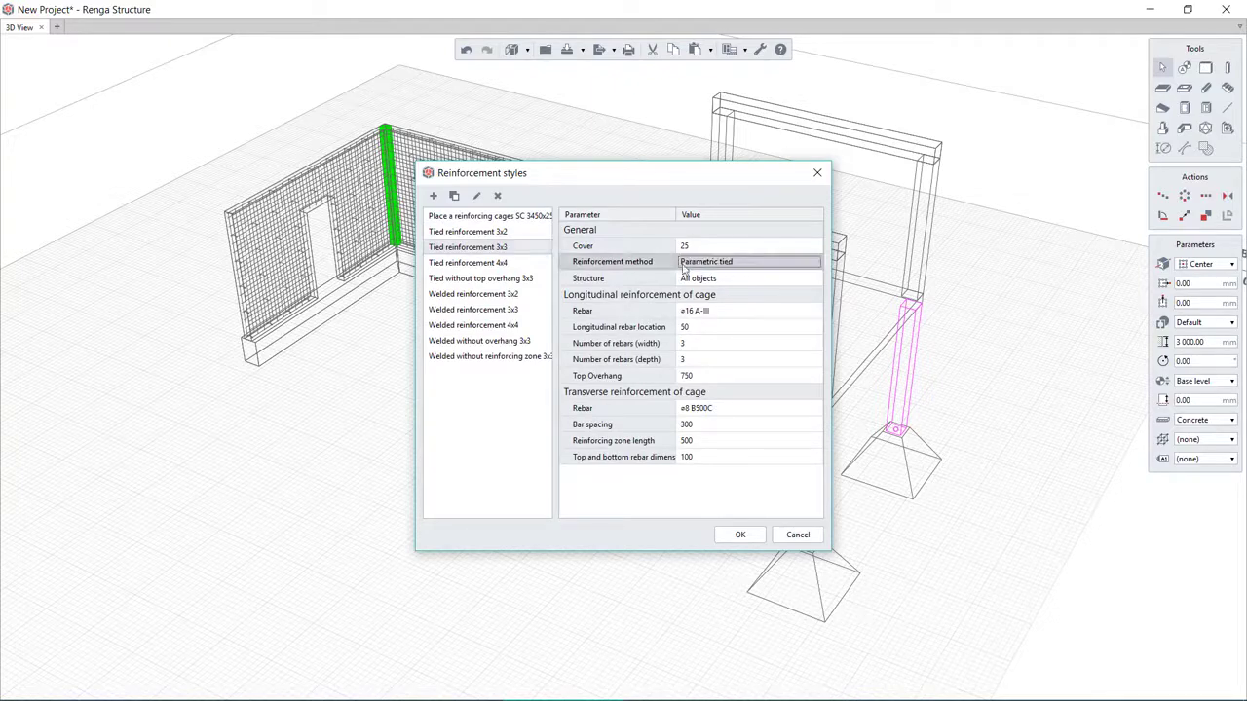
click(740, 534)
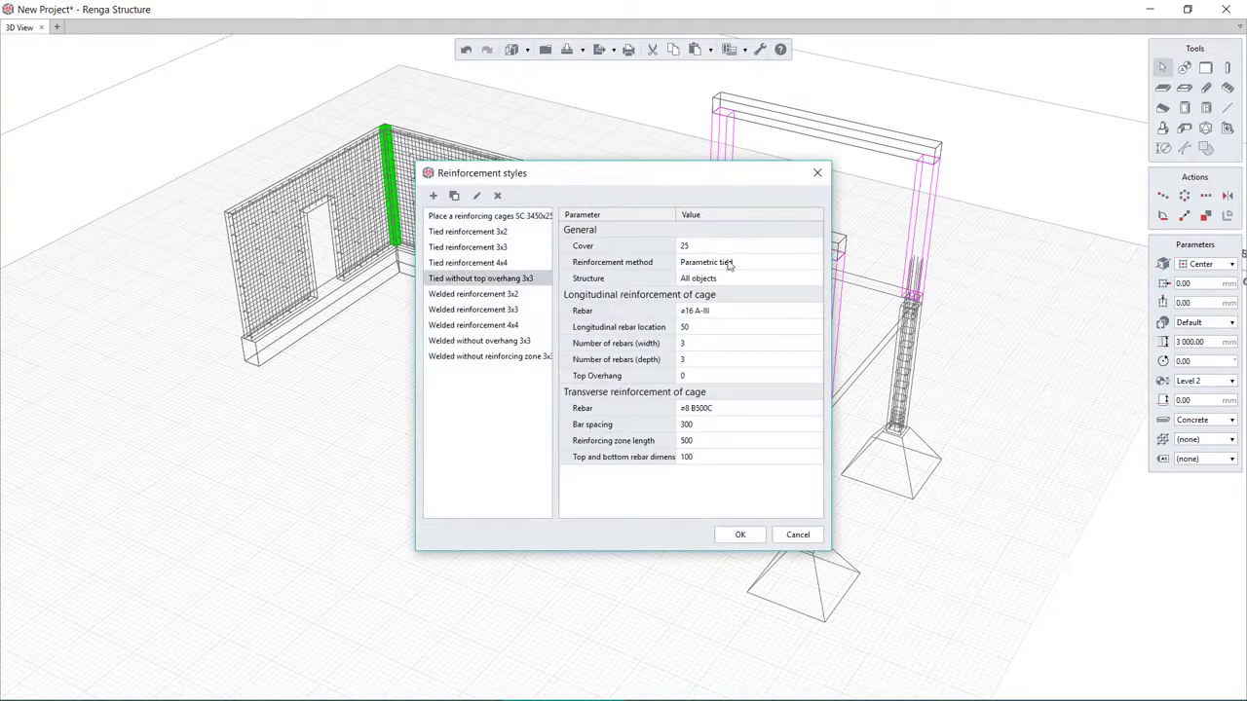
click(740, 534)
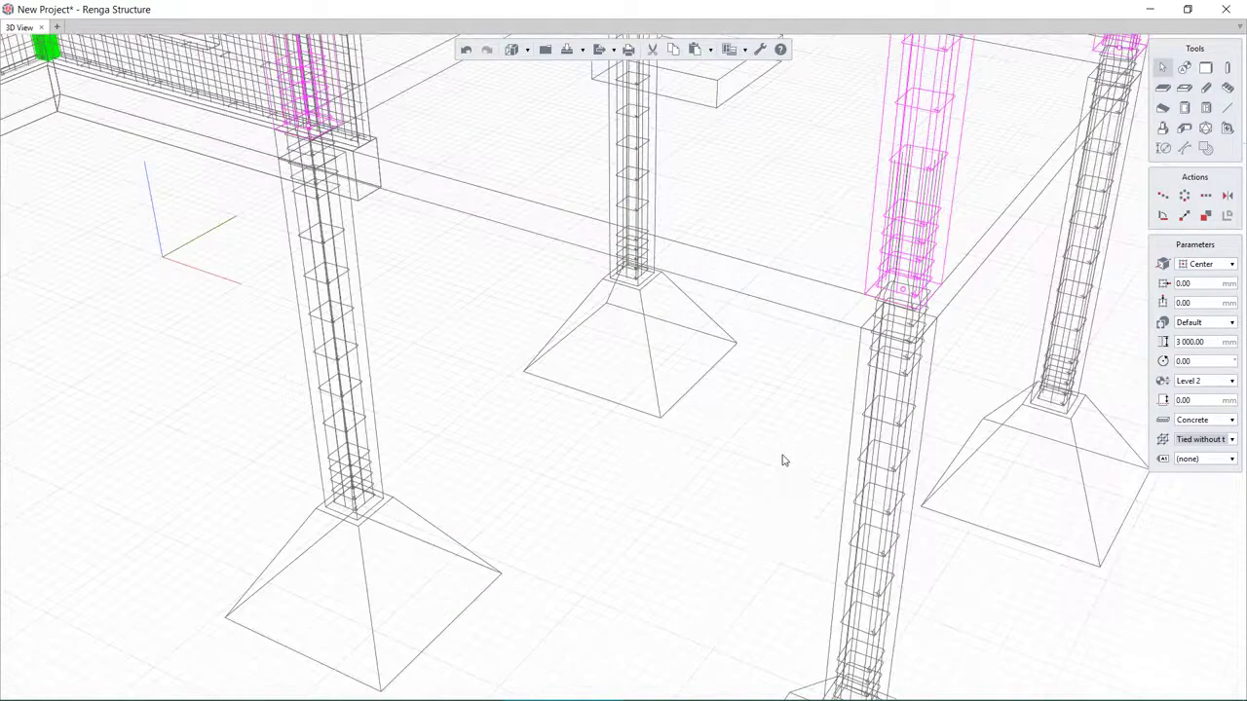
drag(784, 461, 604, 327)
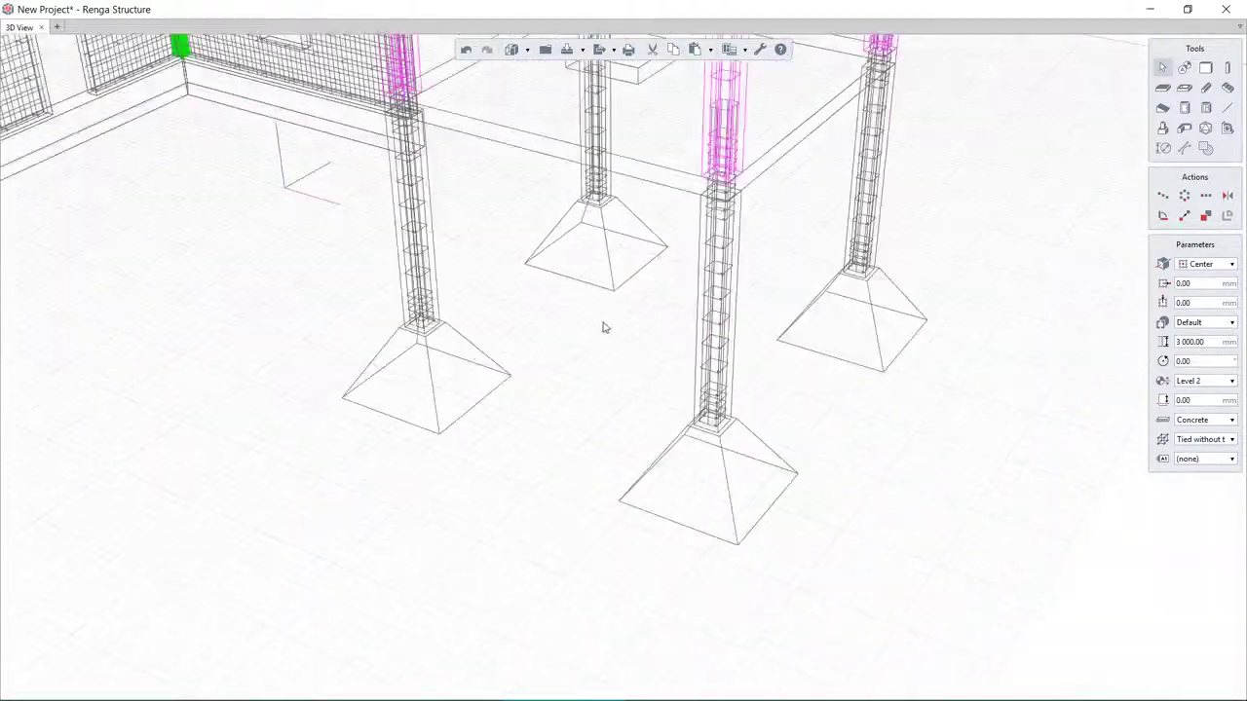
click(1231, 342)
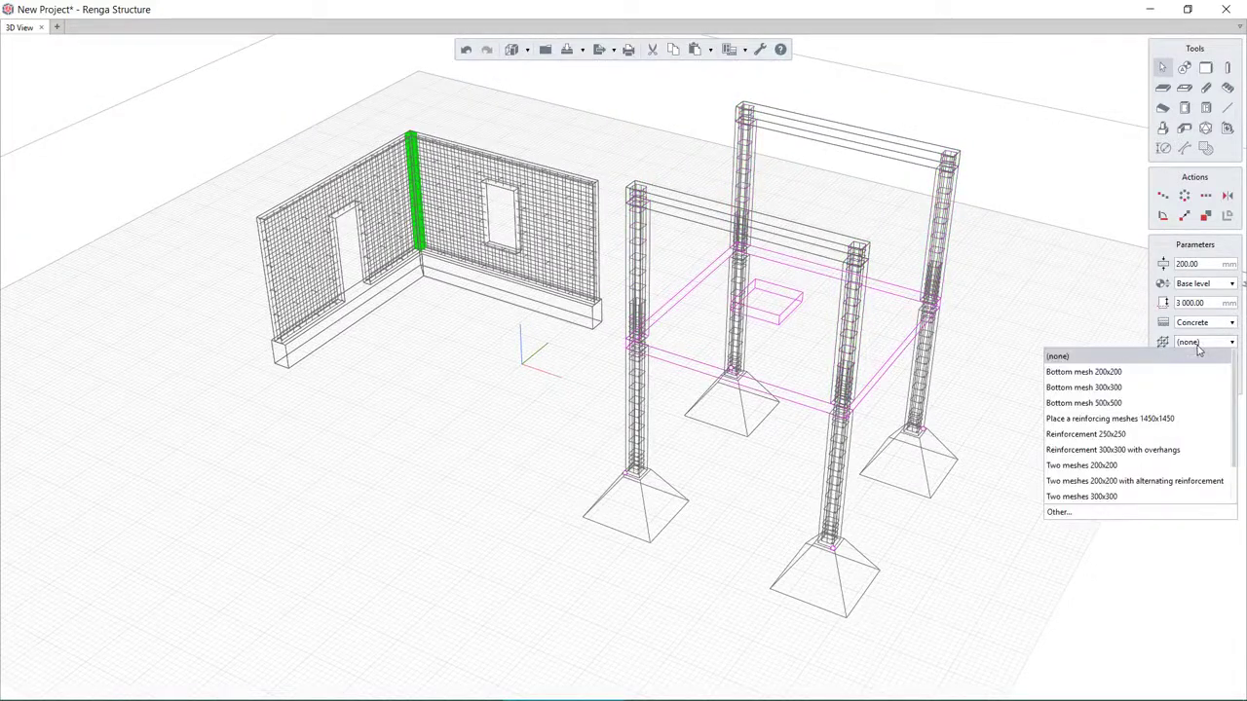
click(1059, 512)
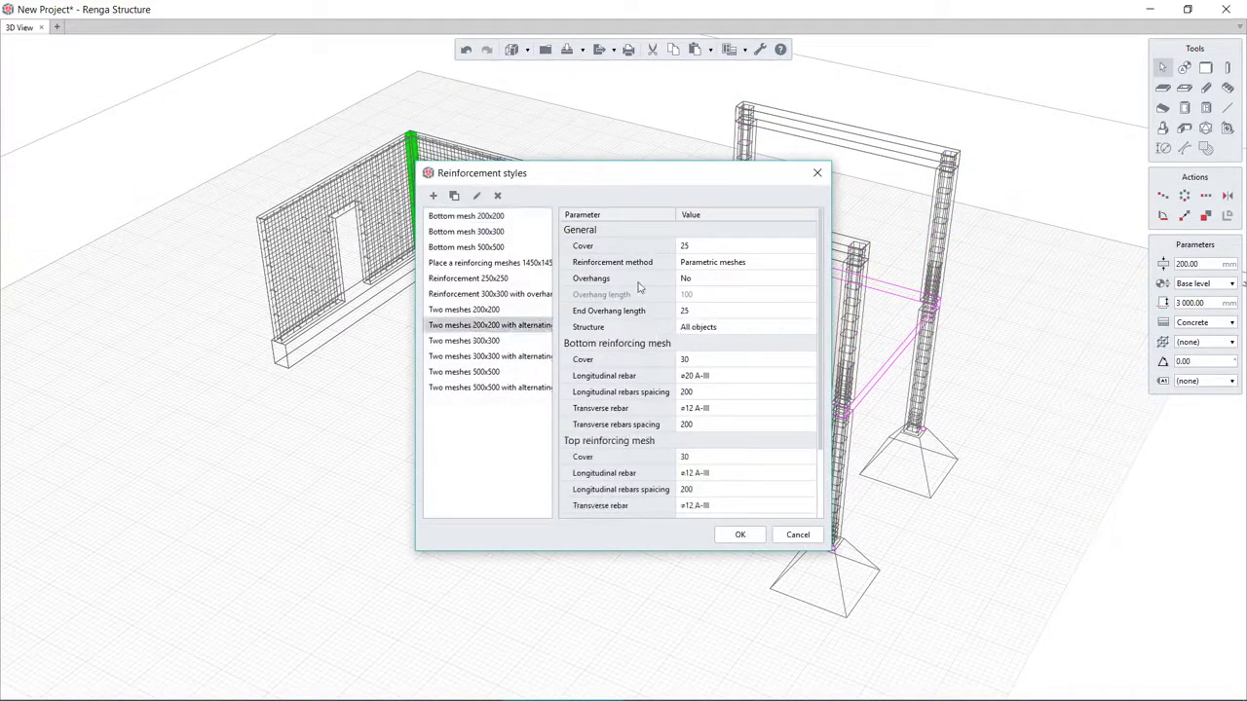
click(745, 261)
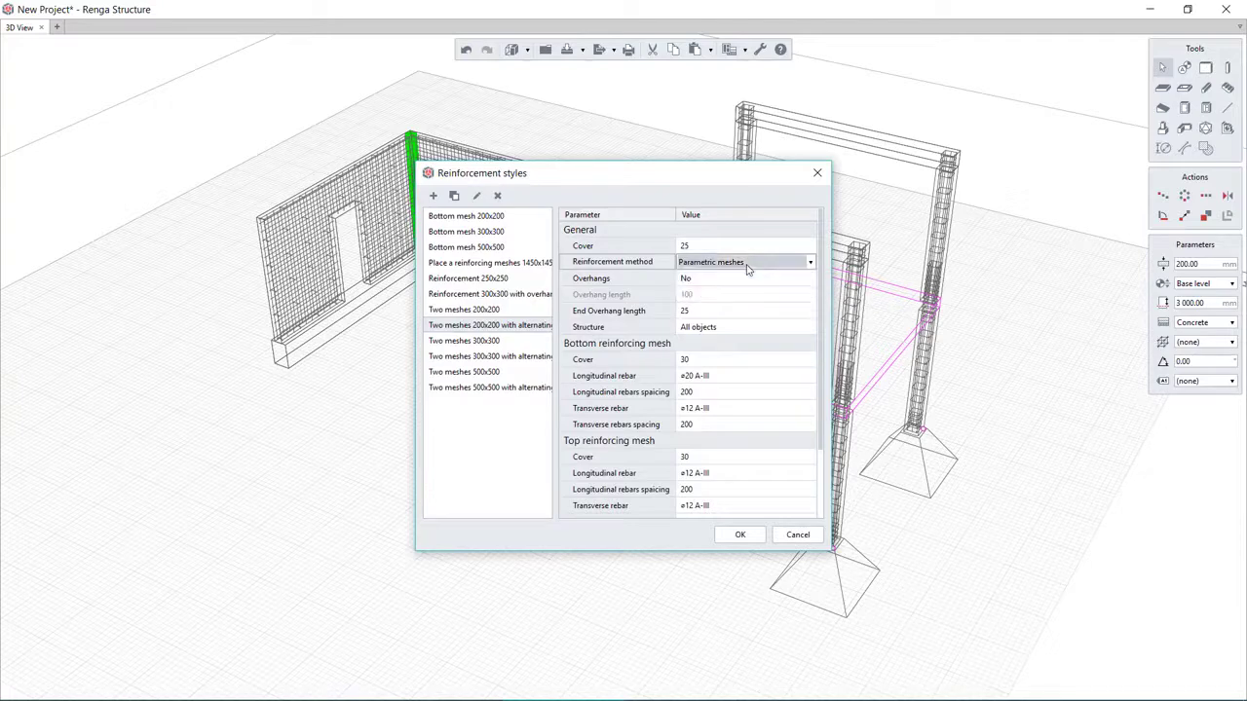
scroll(down, 3)
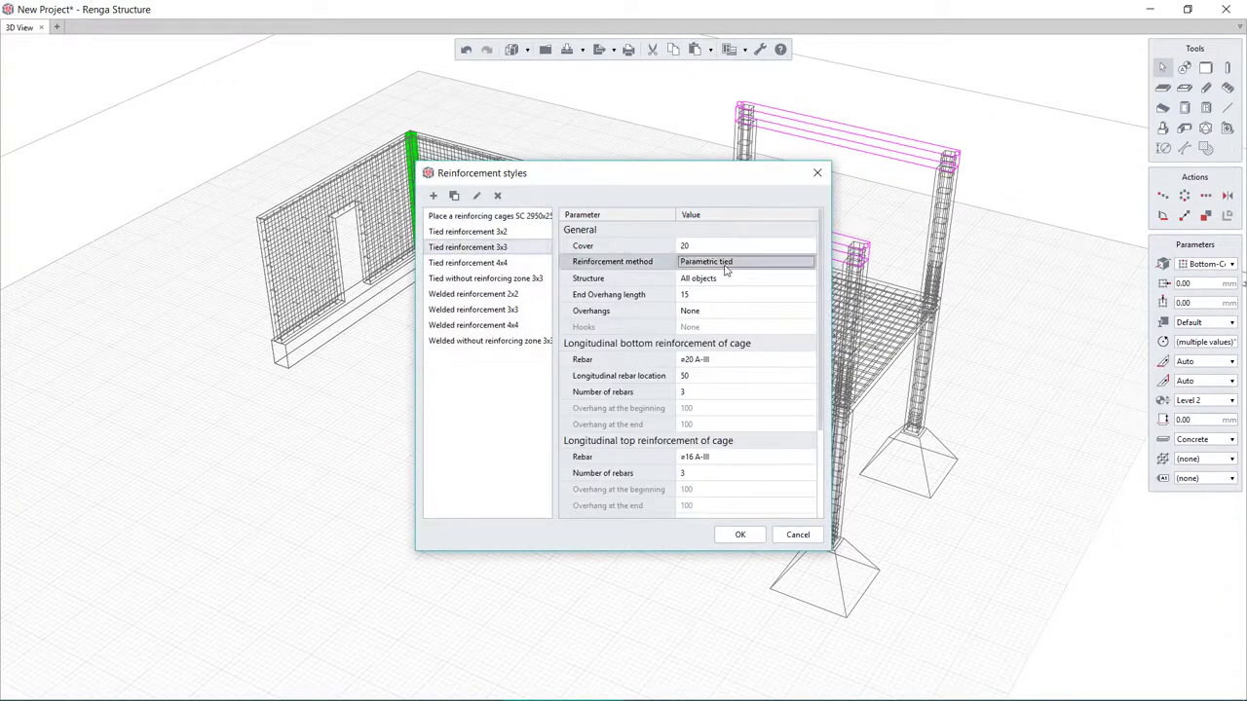
scroll(down, 3)
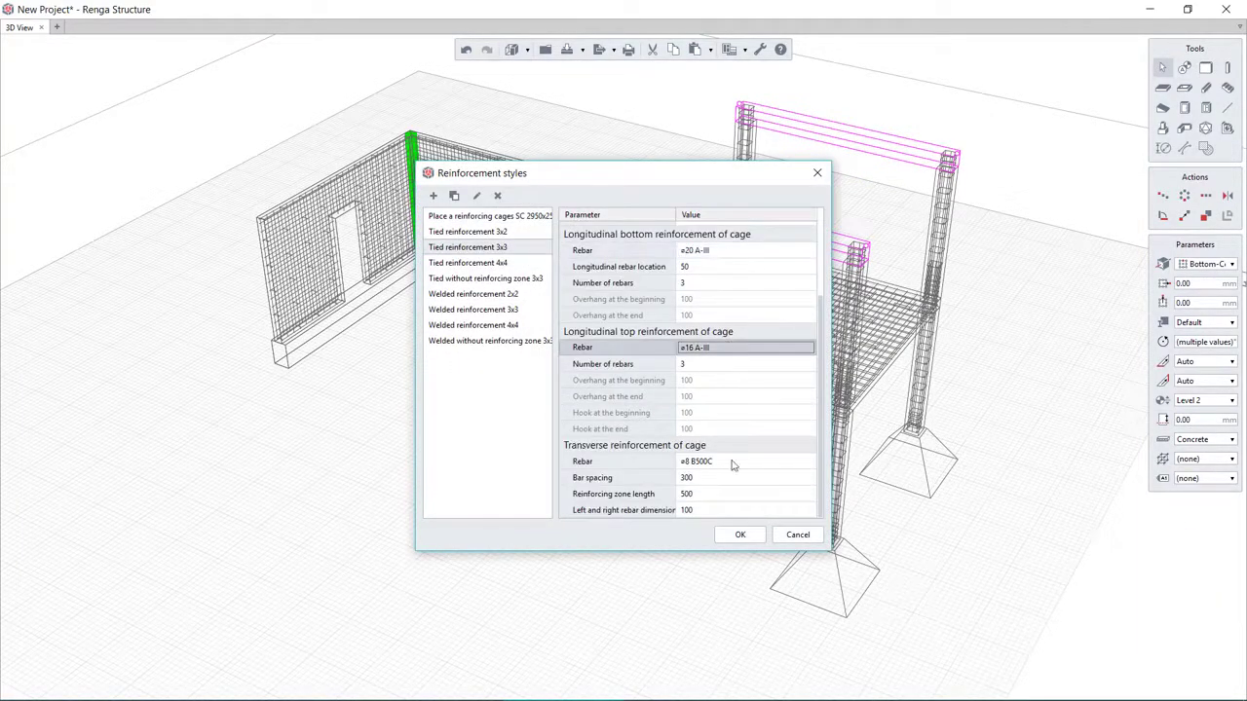
click(739, 534)
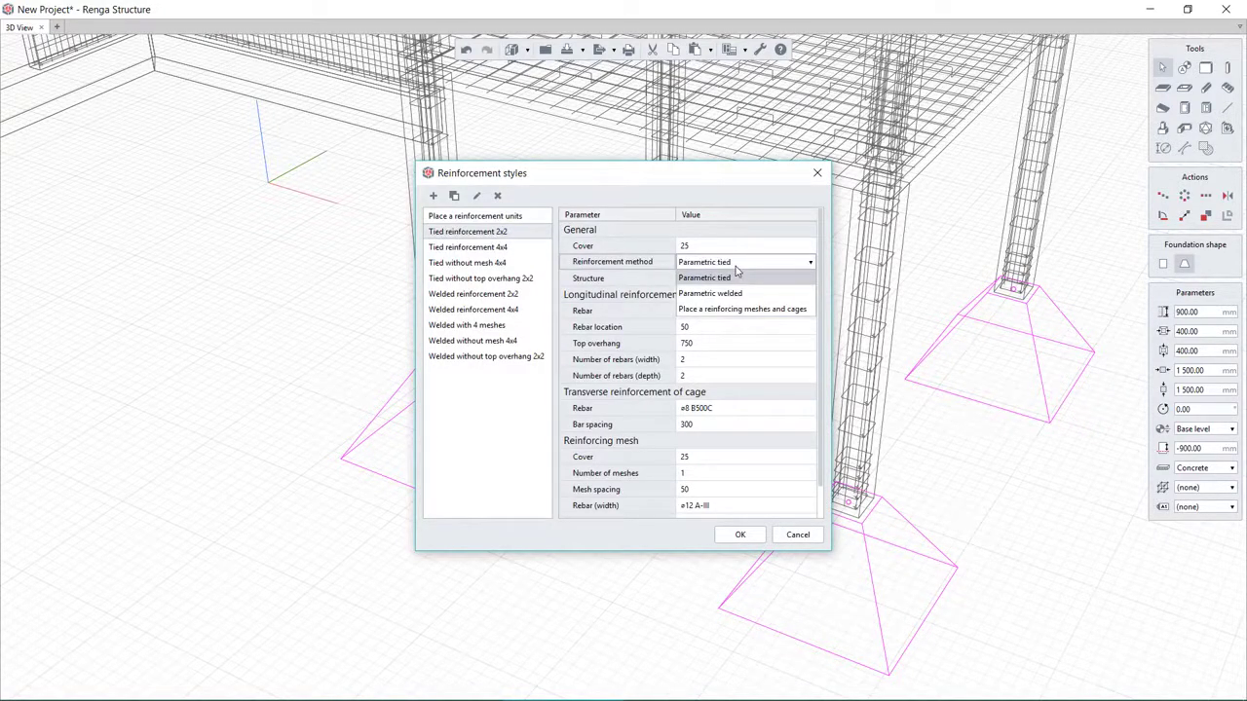
click(739, 533)
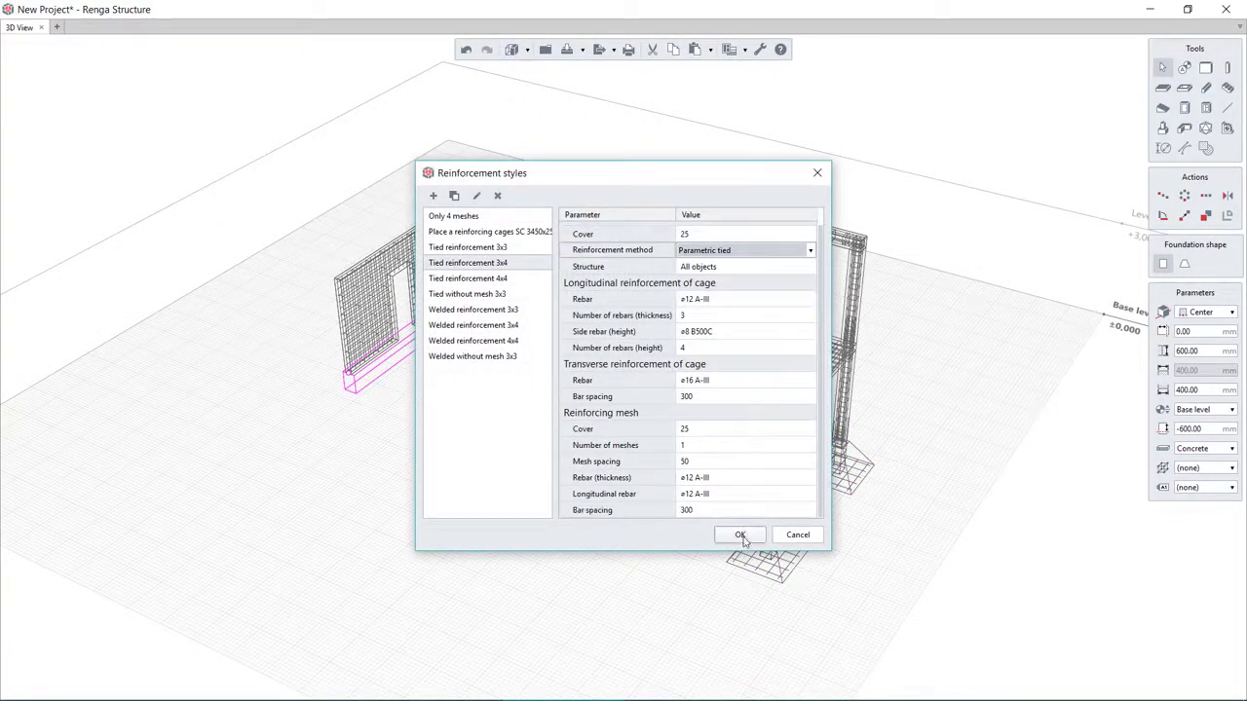
click(740, 535)
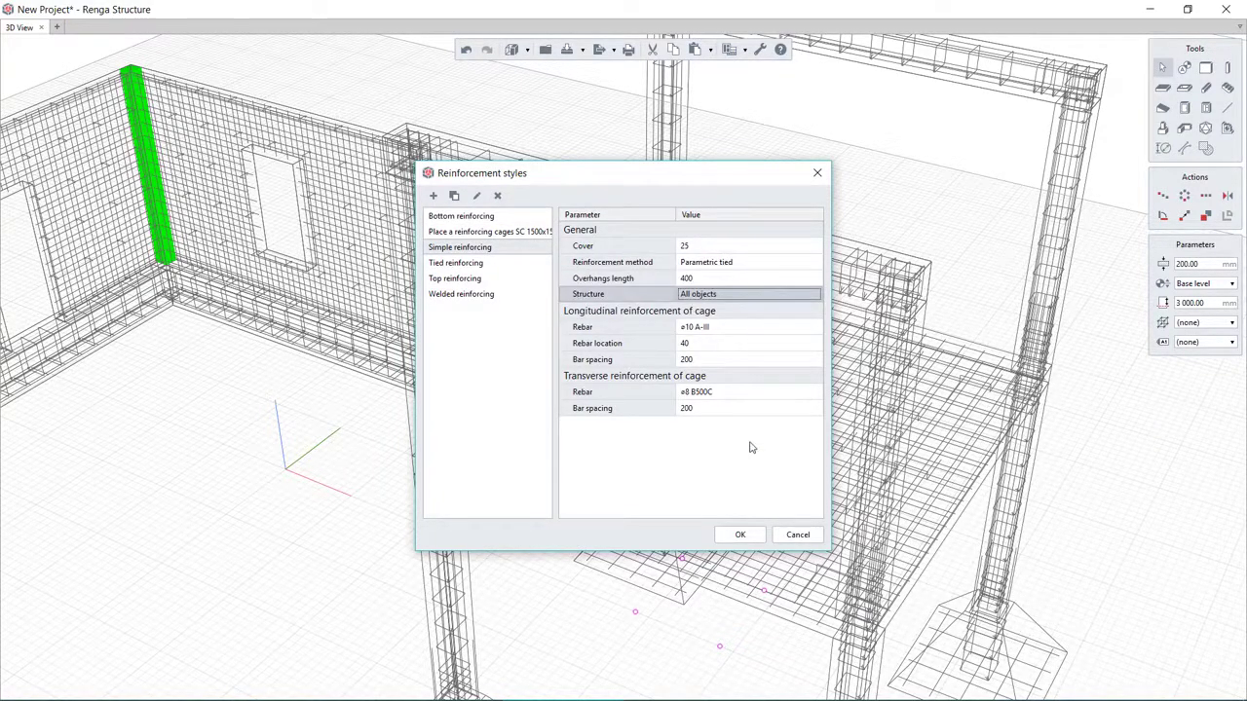
click(739, 534)
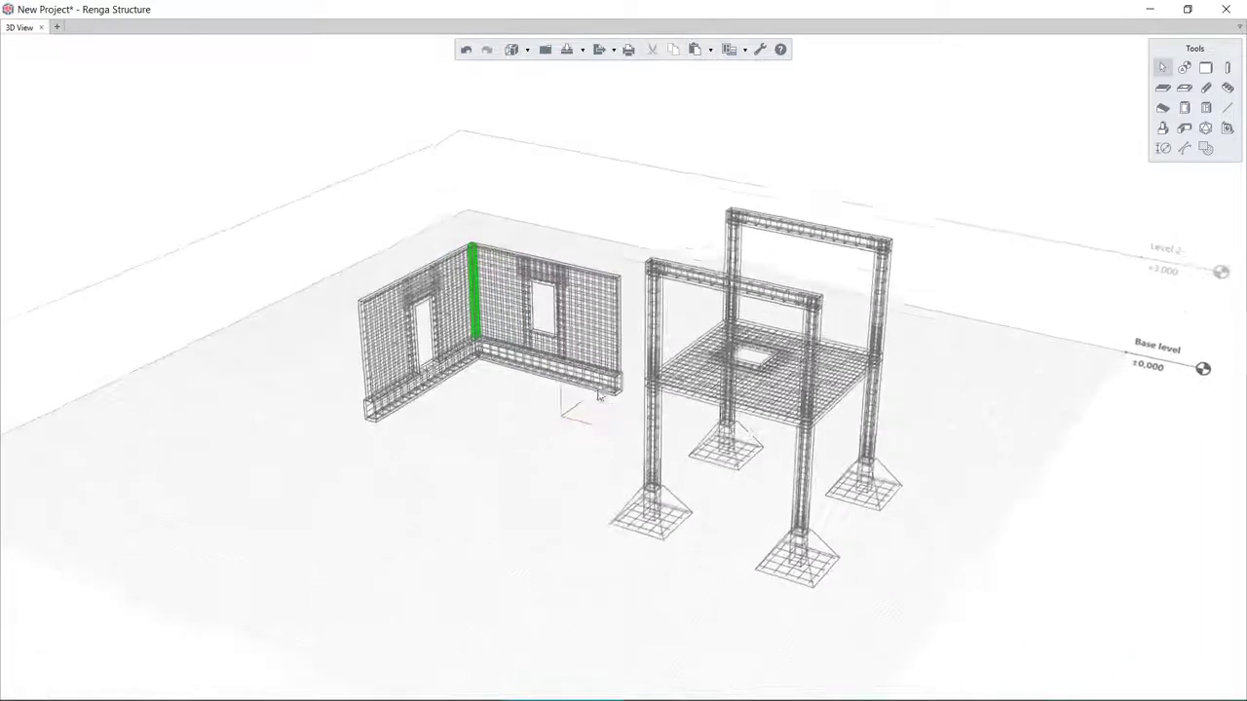
click(728, 49)
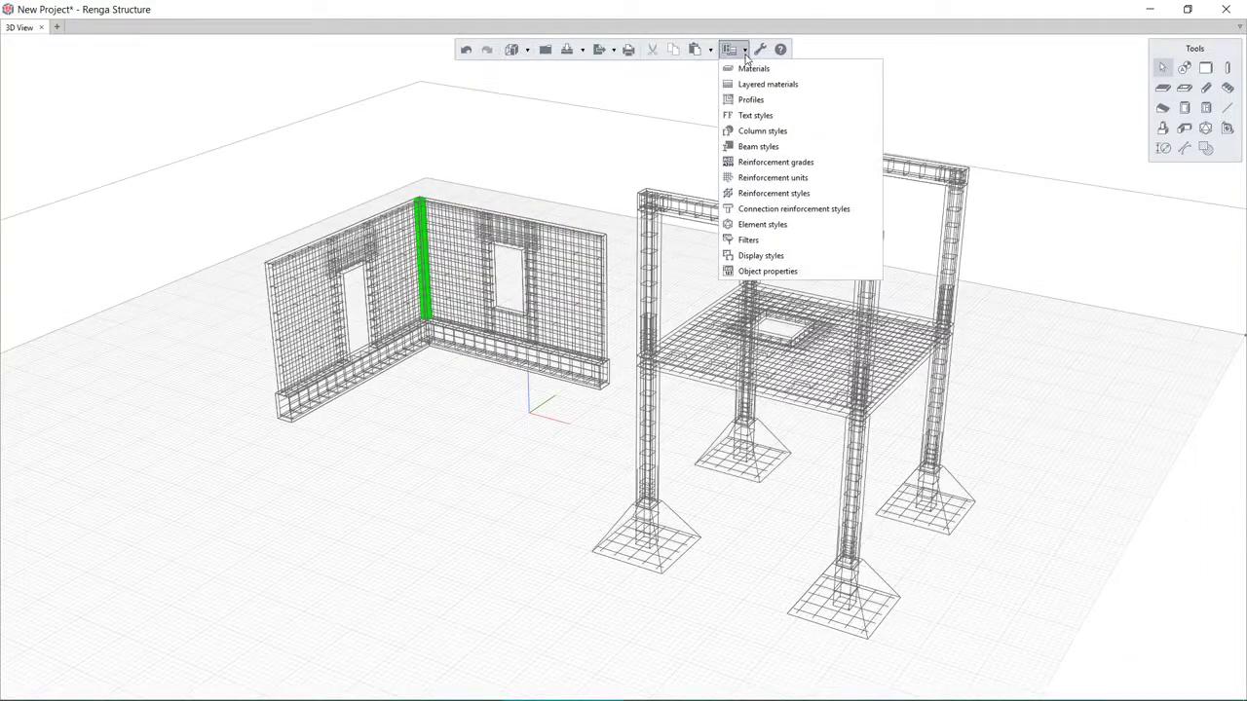
click(773, 177)
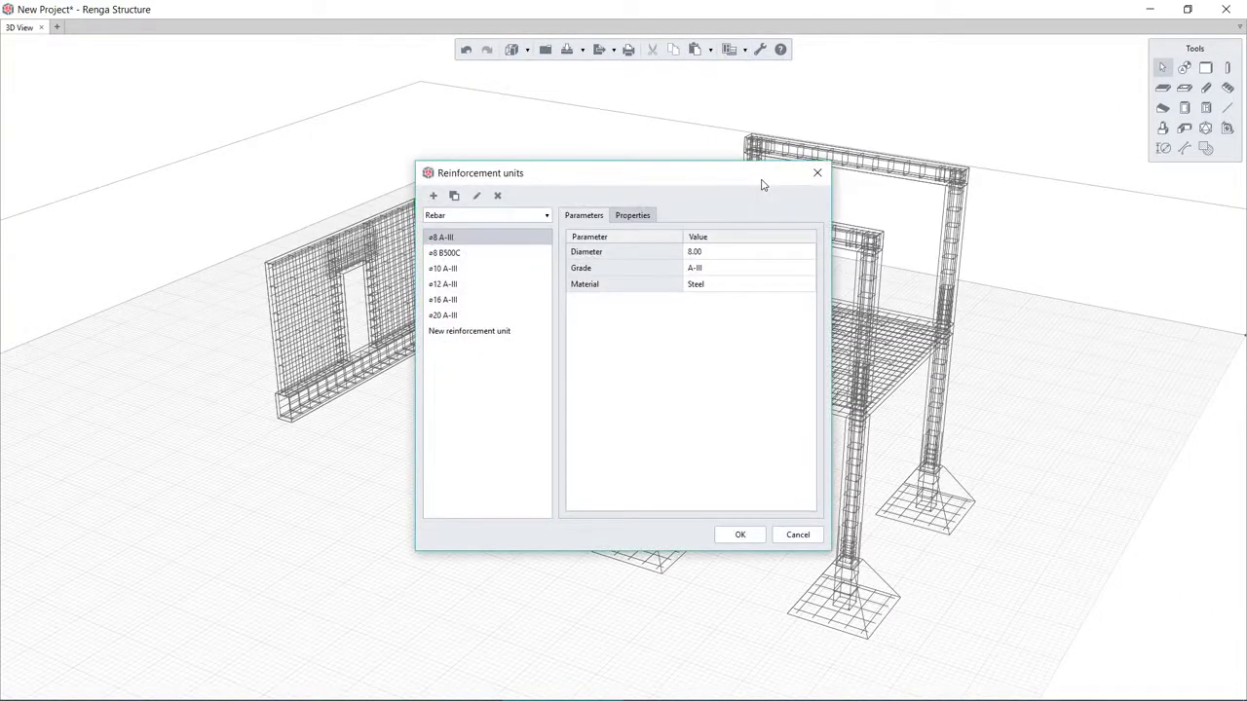
click(544, 215)
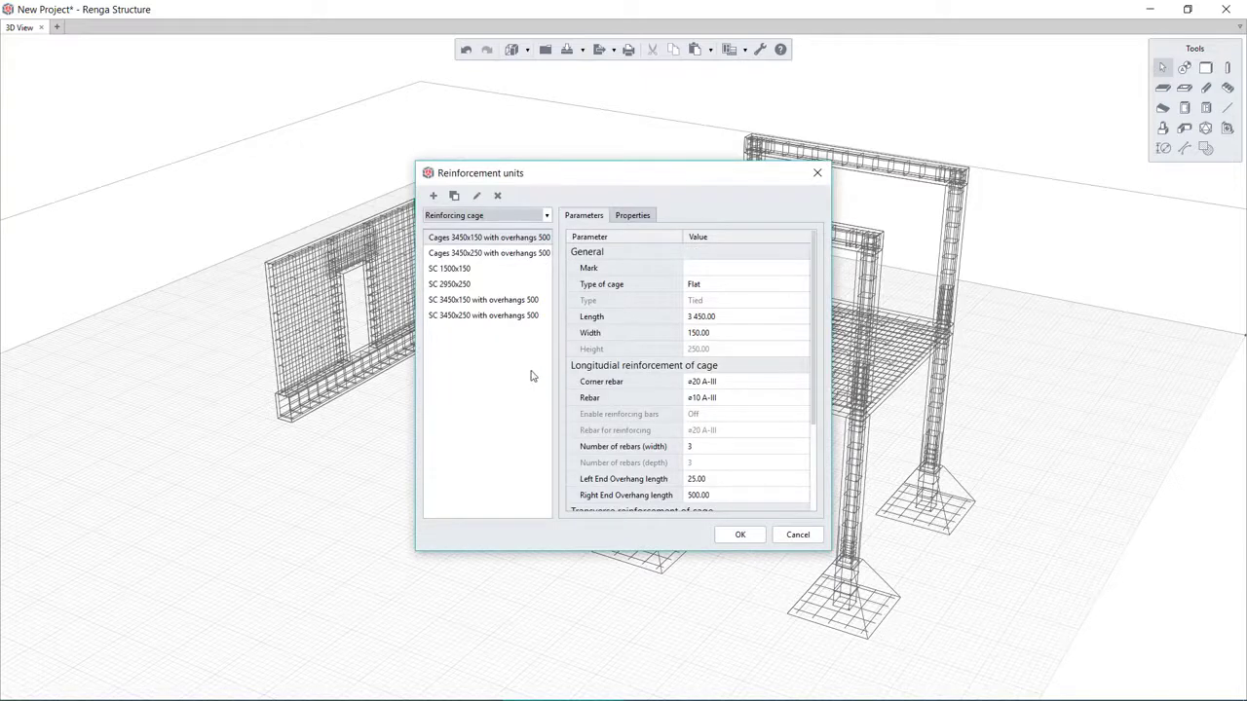
click(449, 268)
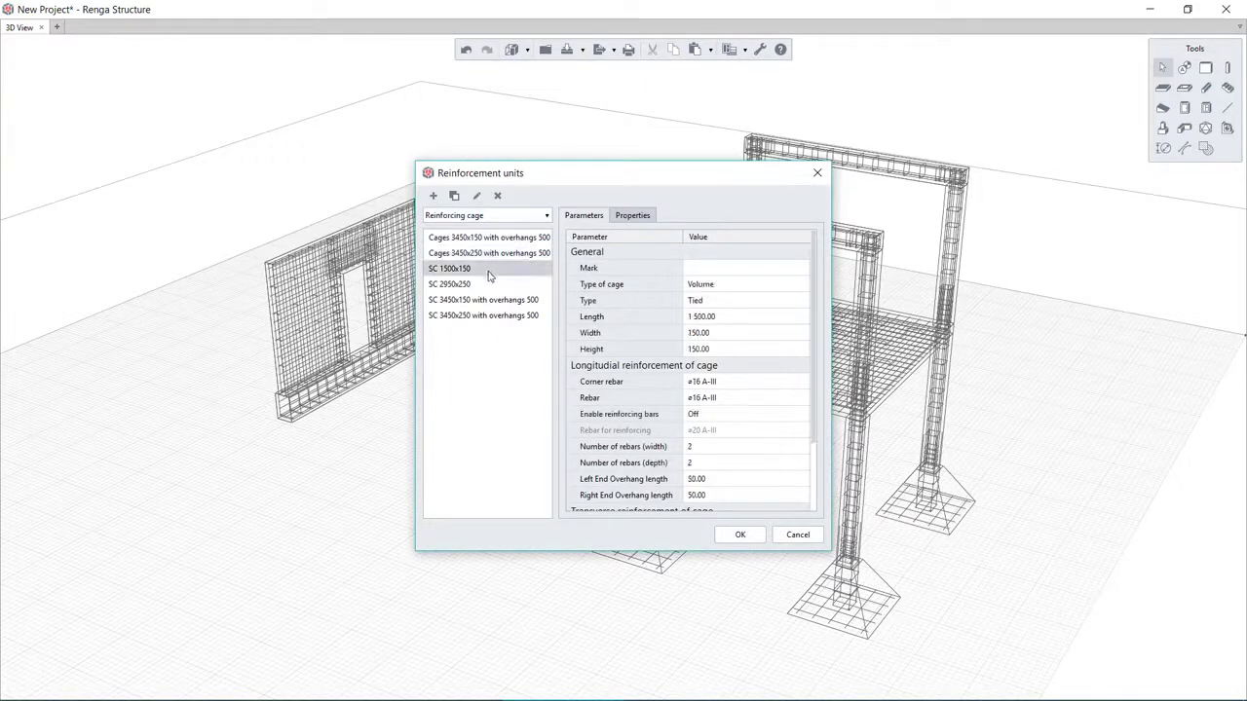
click(483, 314)
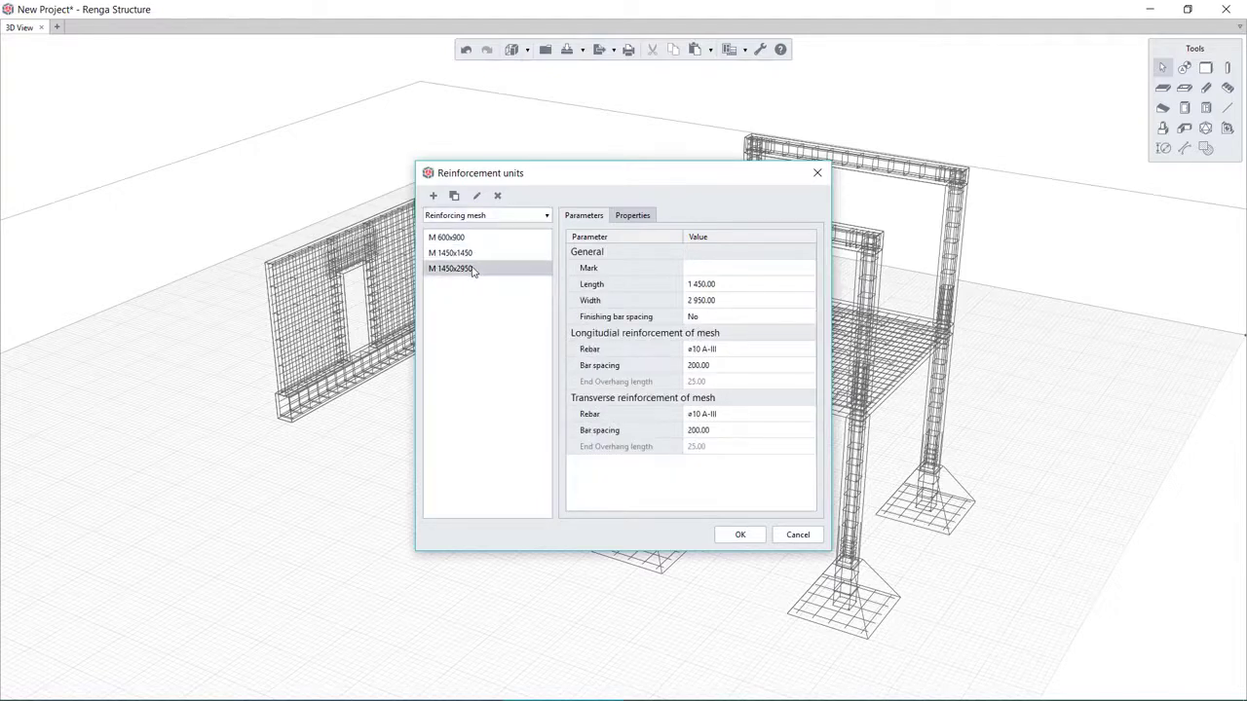
click(740, 533)
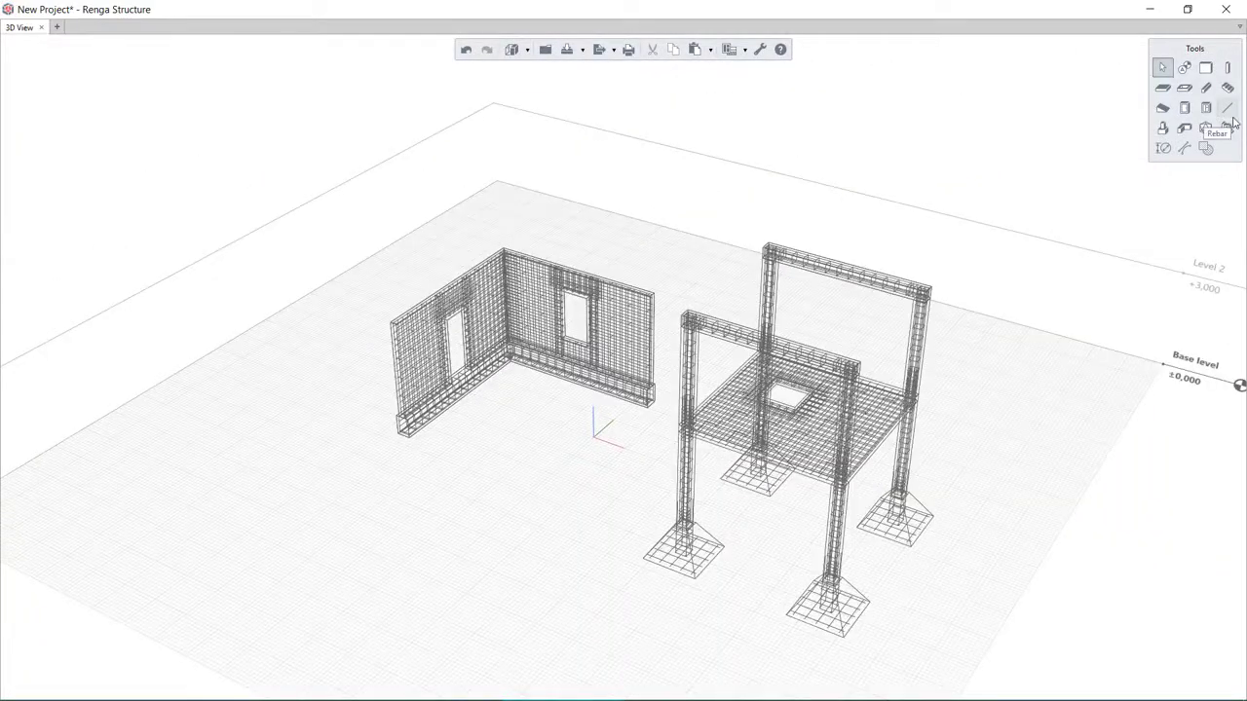
click(1226, 107)
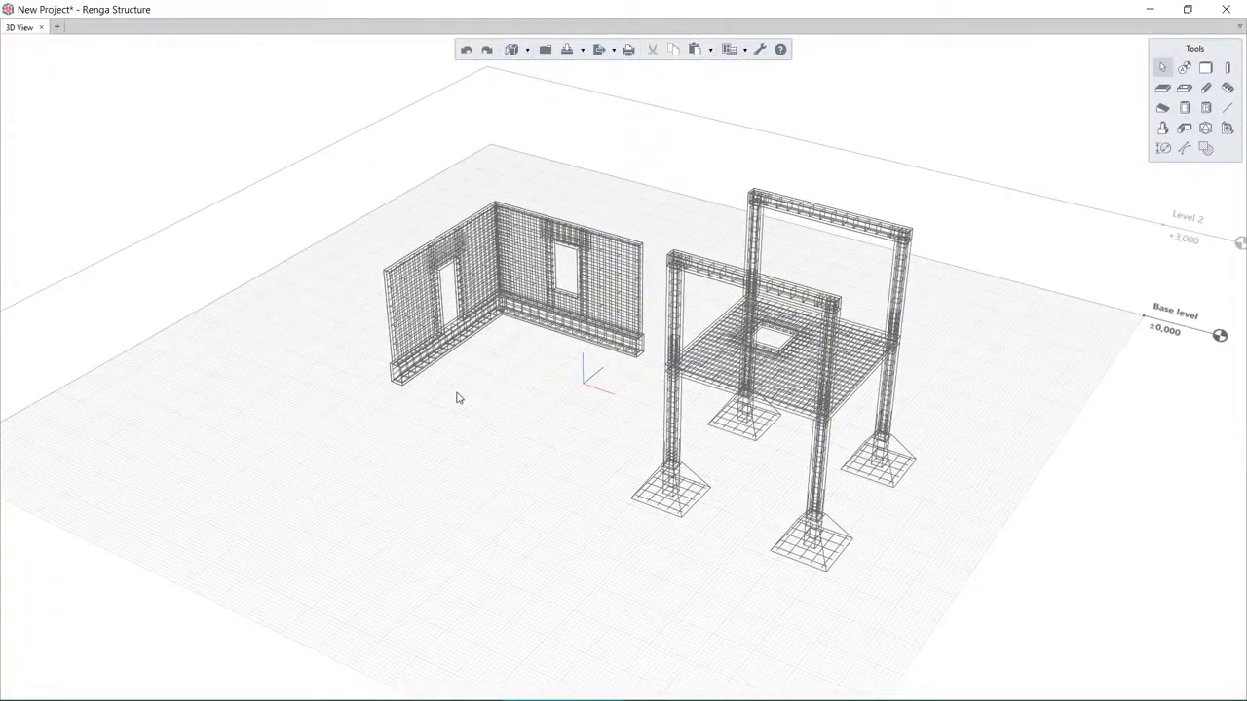
- Place a 1:20 Front view on the Template sheet, then return to the 3D View
click(132, 28)
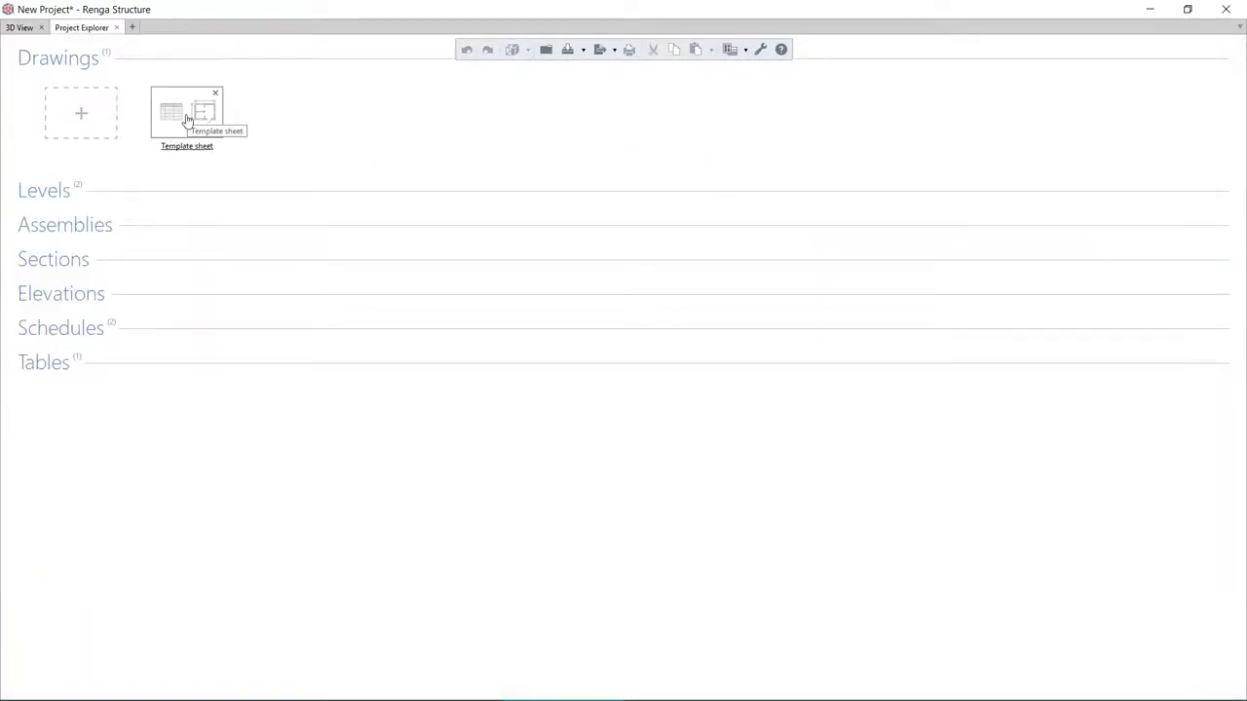
double_click(186, 112)
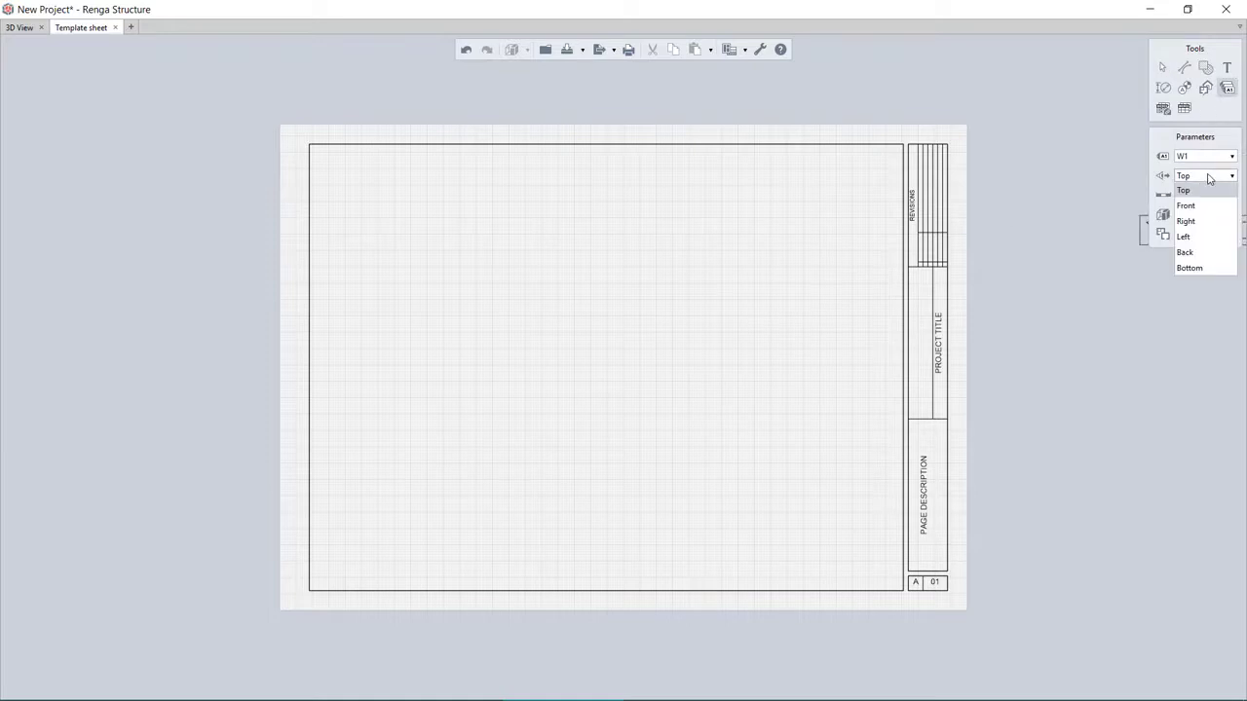
click(1185, 205)
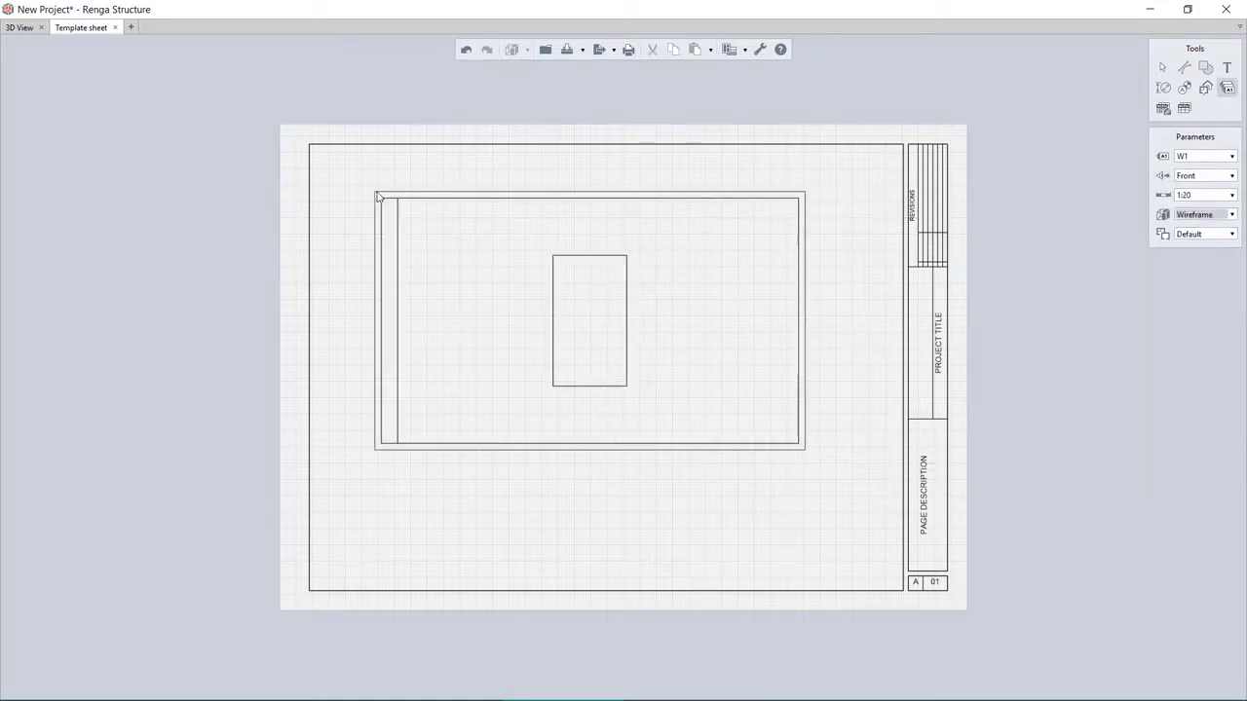
click(1230, 301)
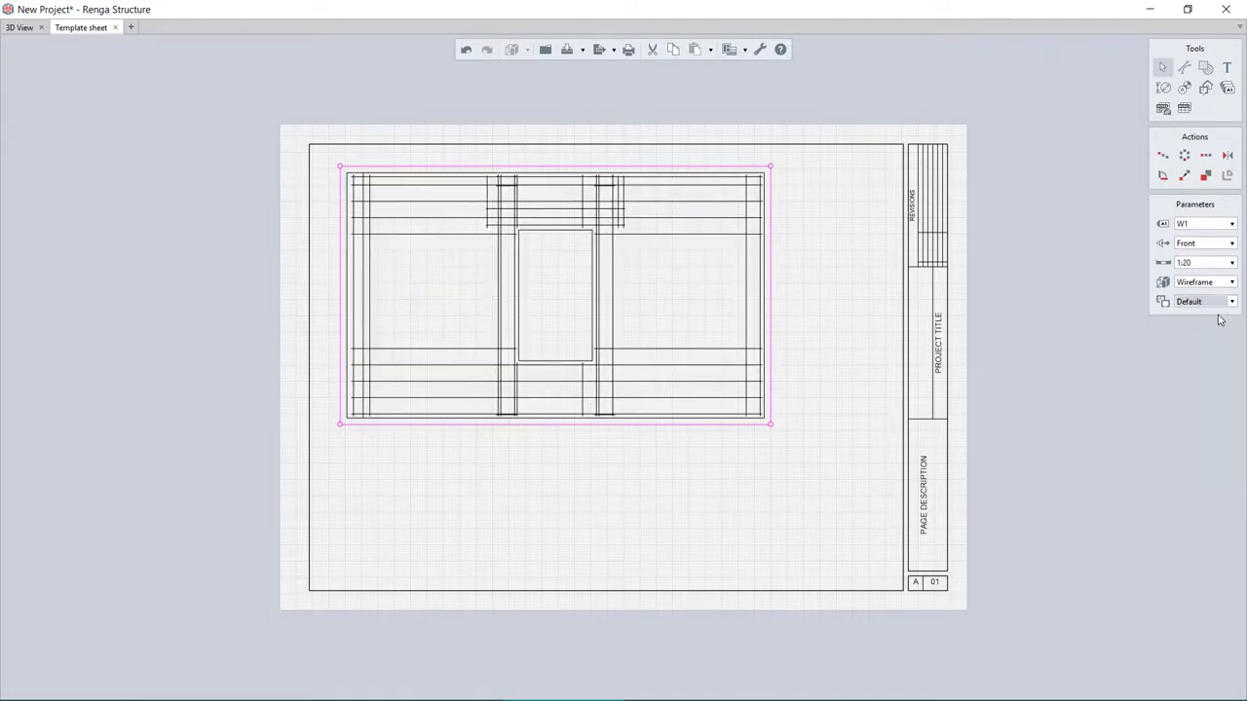
click(19, 26)
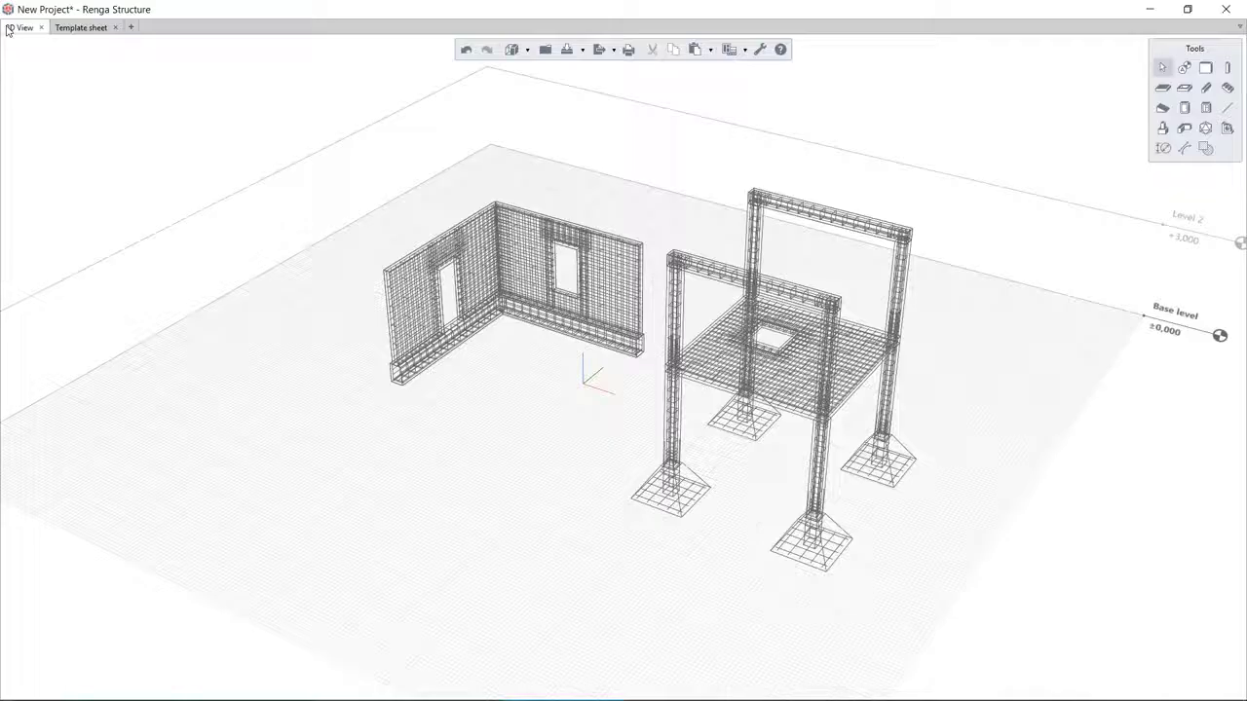
- Switch to solid display and review beam profiles like T200x200 in the Beam styles catalogue
click(514, 50)
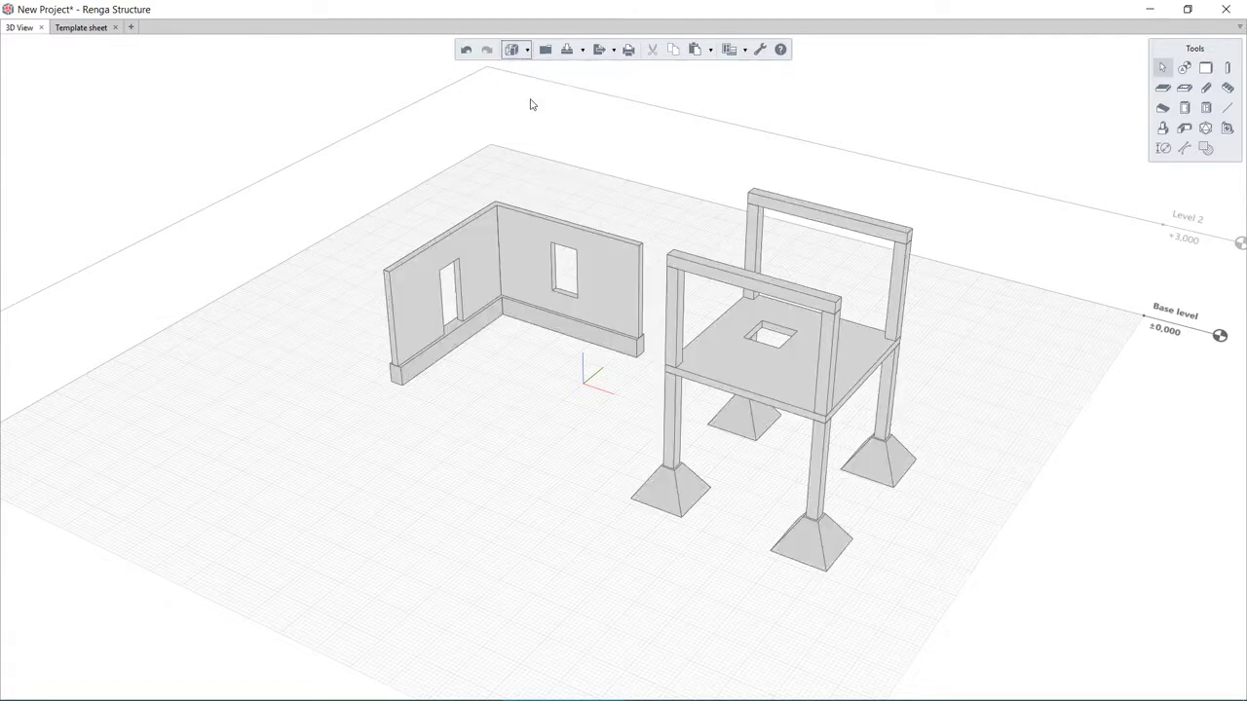
click(729, 49)
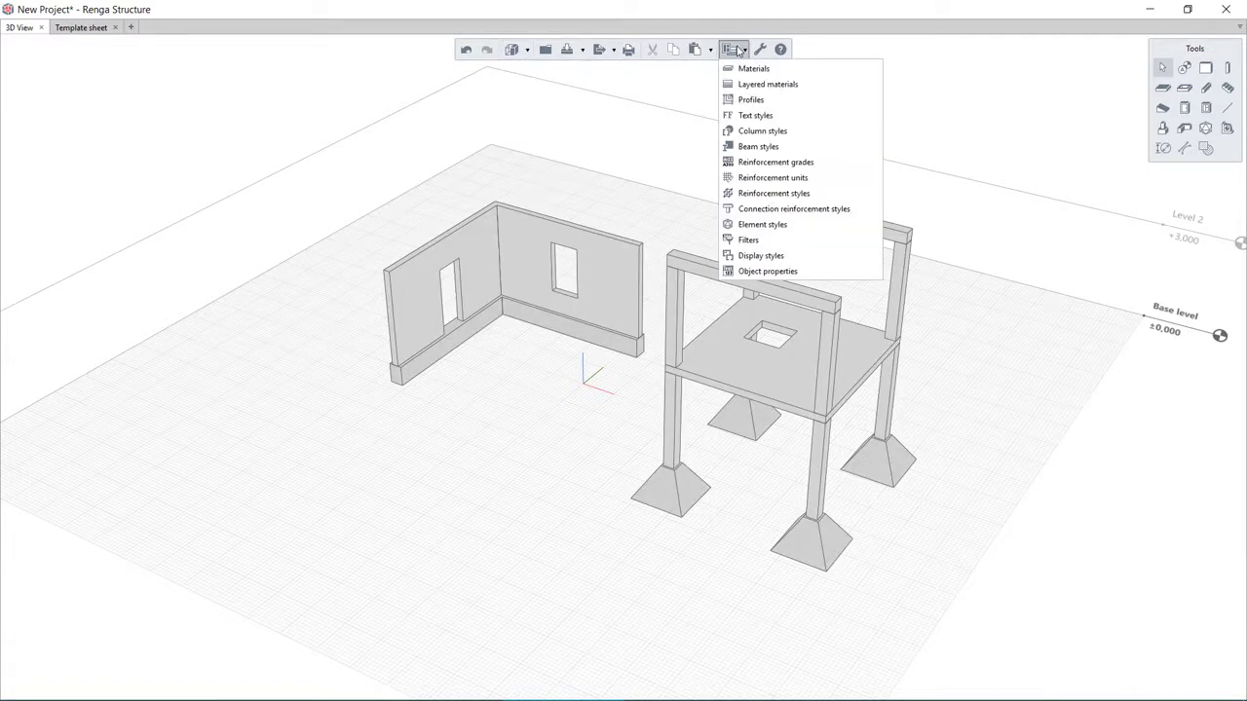
click(750, 100)
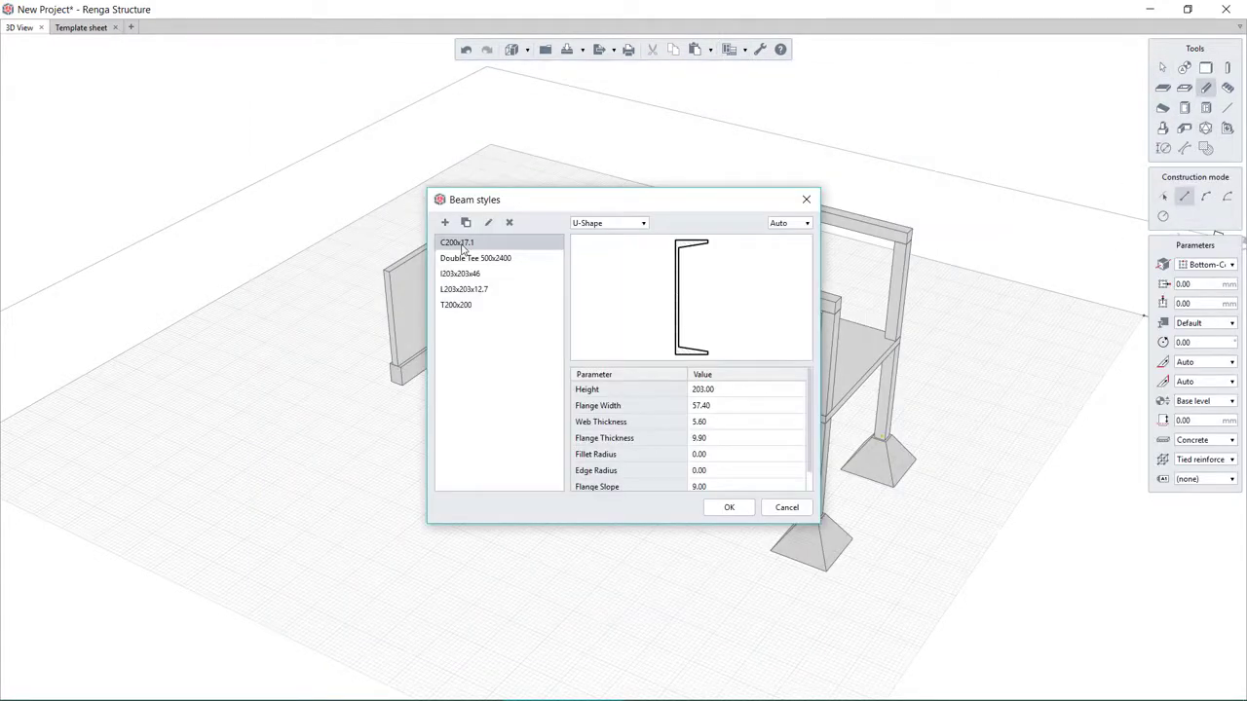
click(456, 305)
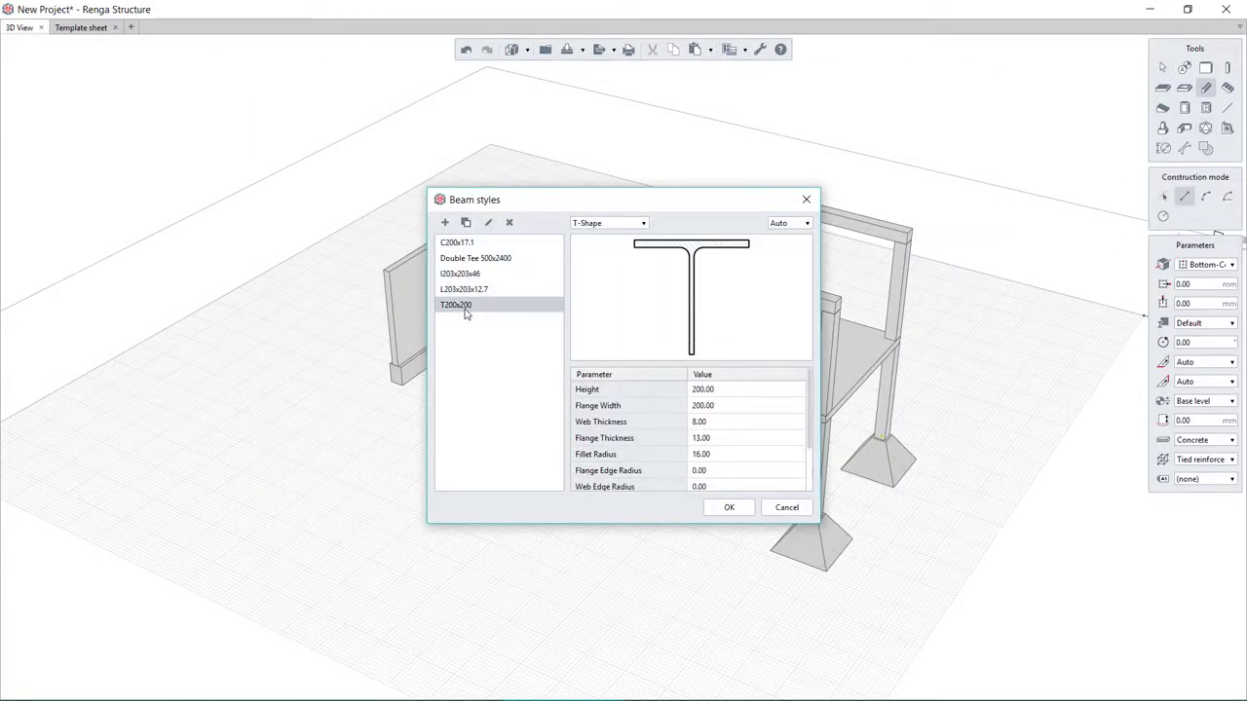